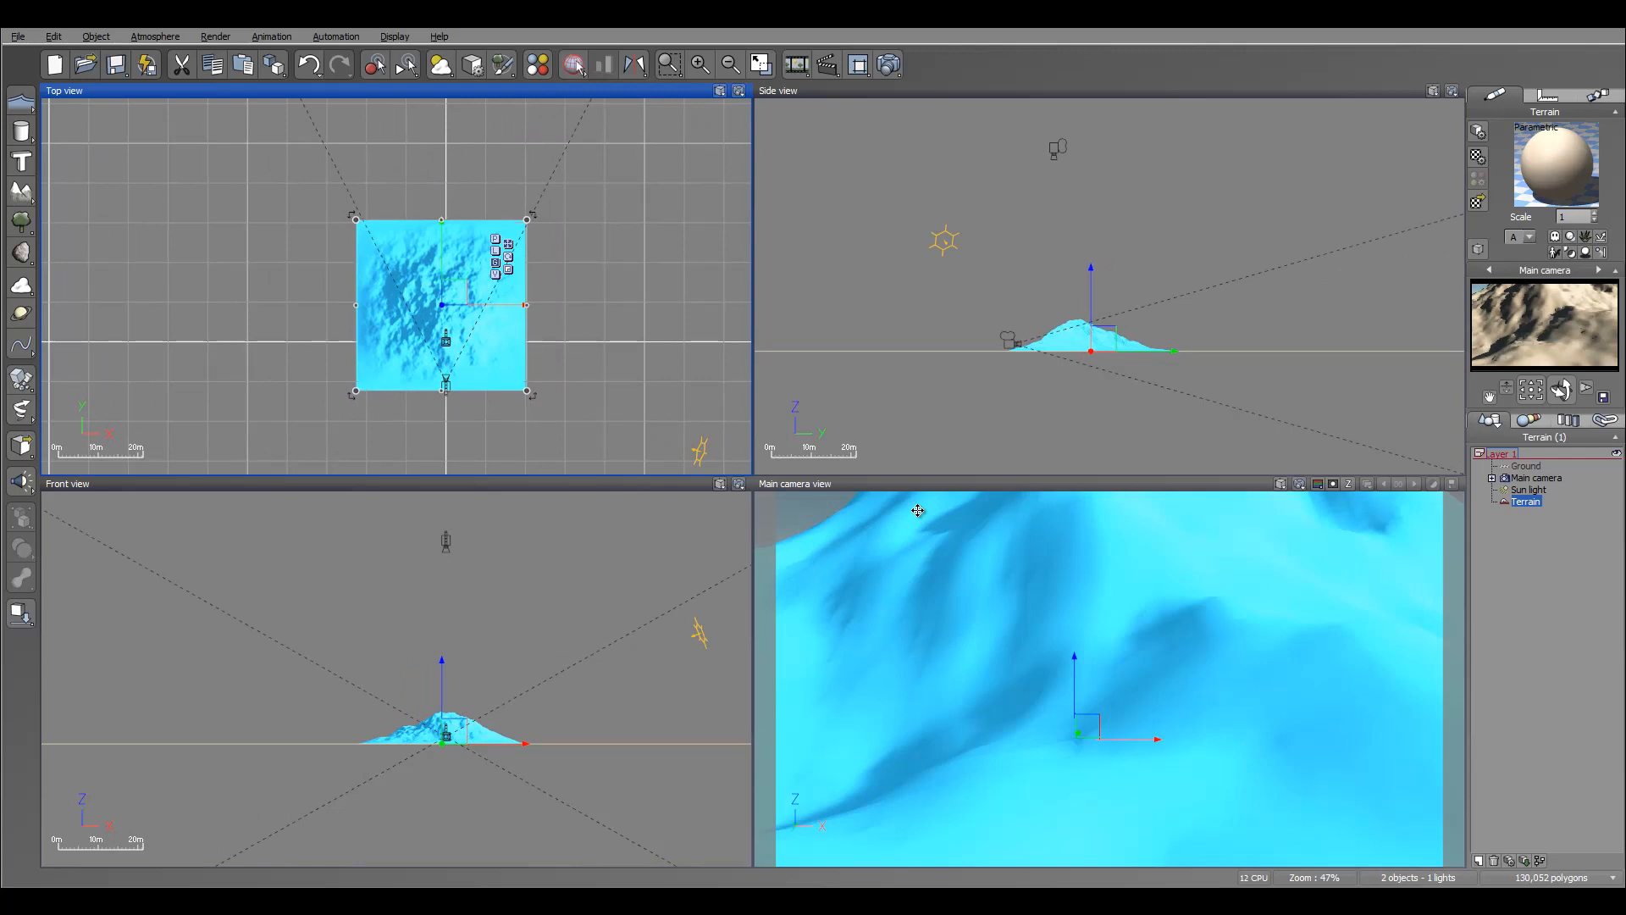
mouse_move(921, 518)
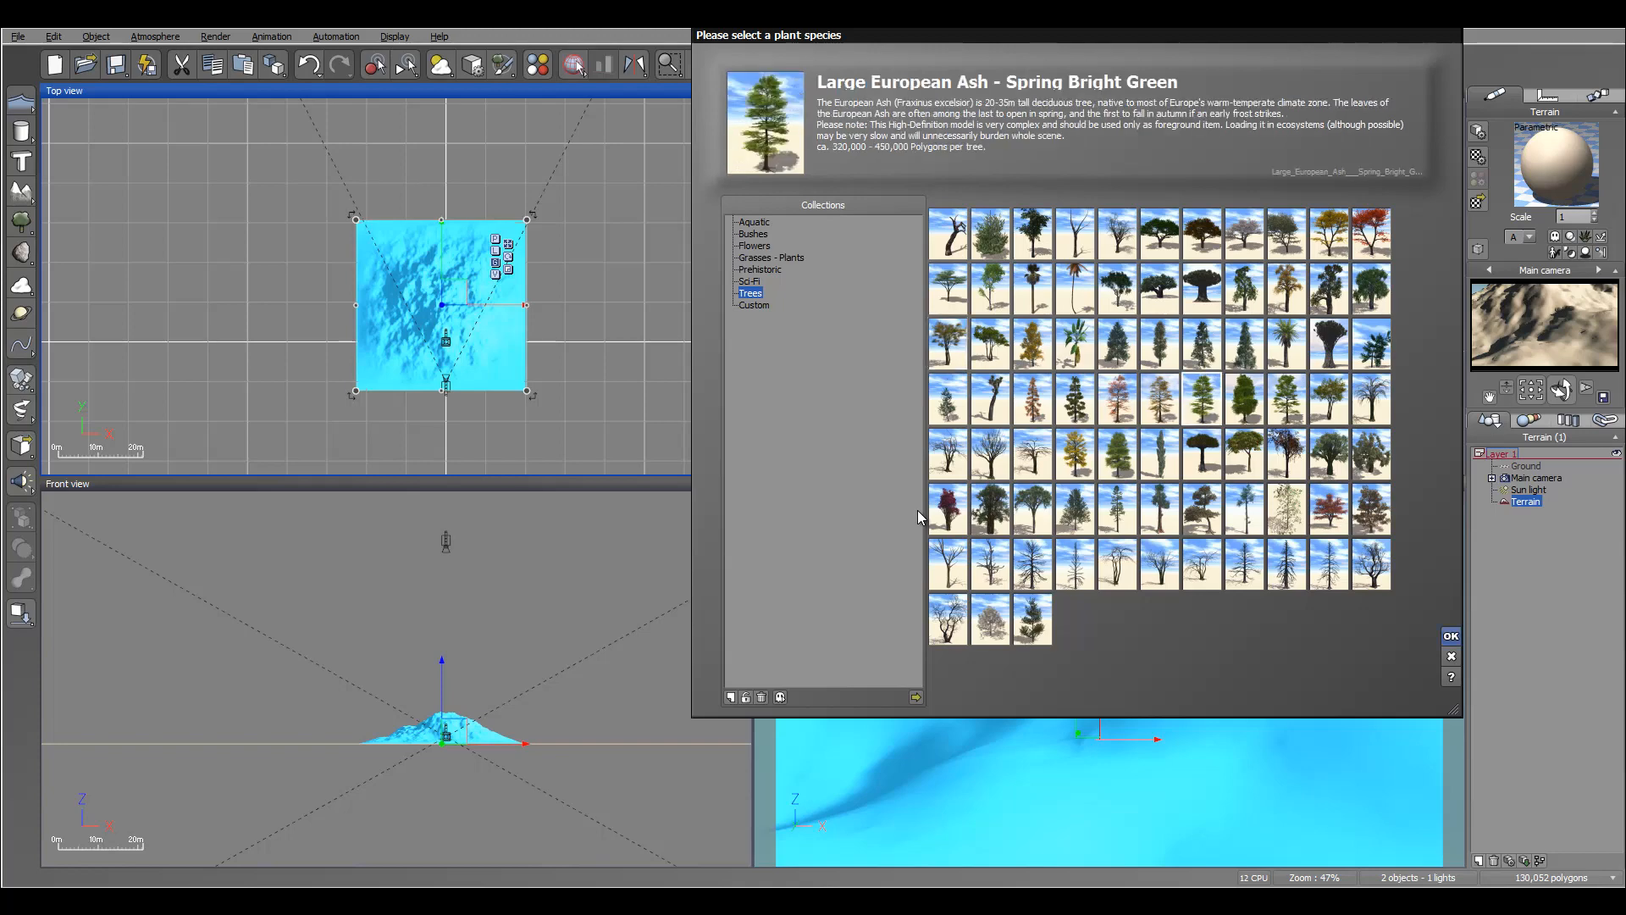
Add a Large European Ash tree, move it past the terrain's right edge, and reselect the terrain.
left_click(1450, 635)
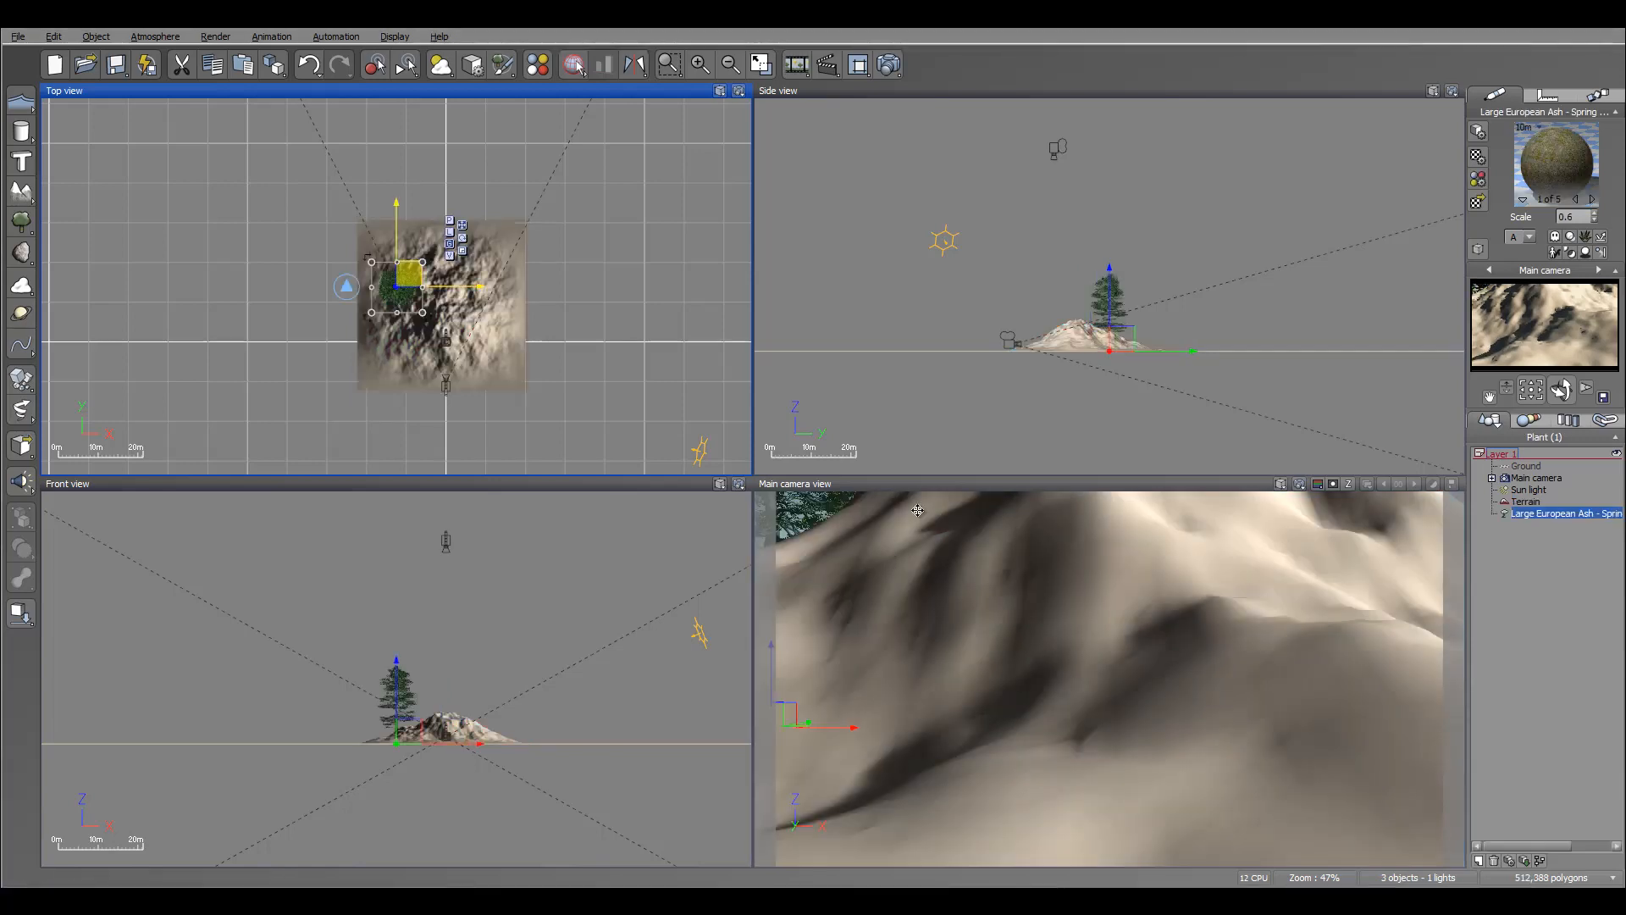
left_click_drag(415, 274, 483, 295)
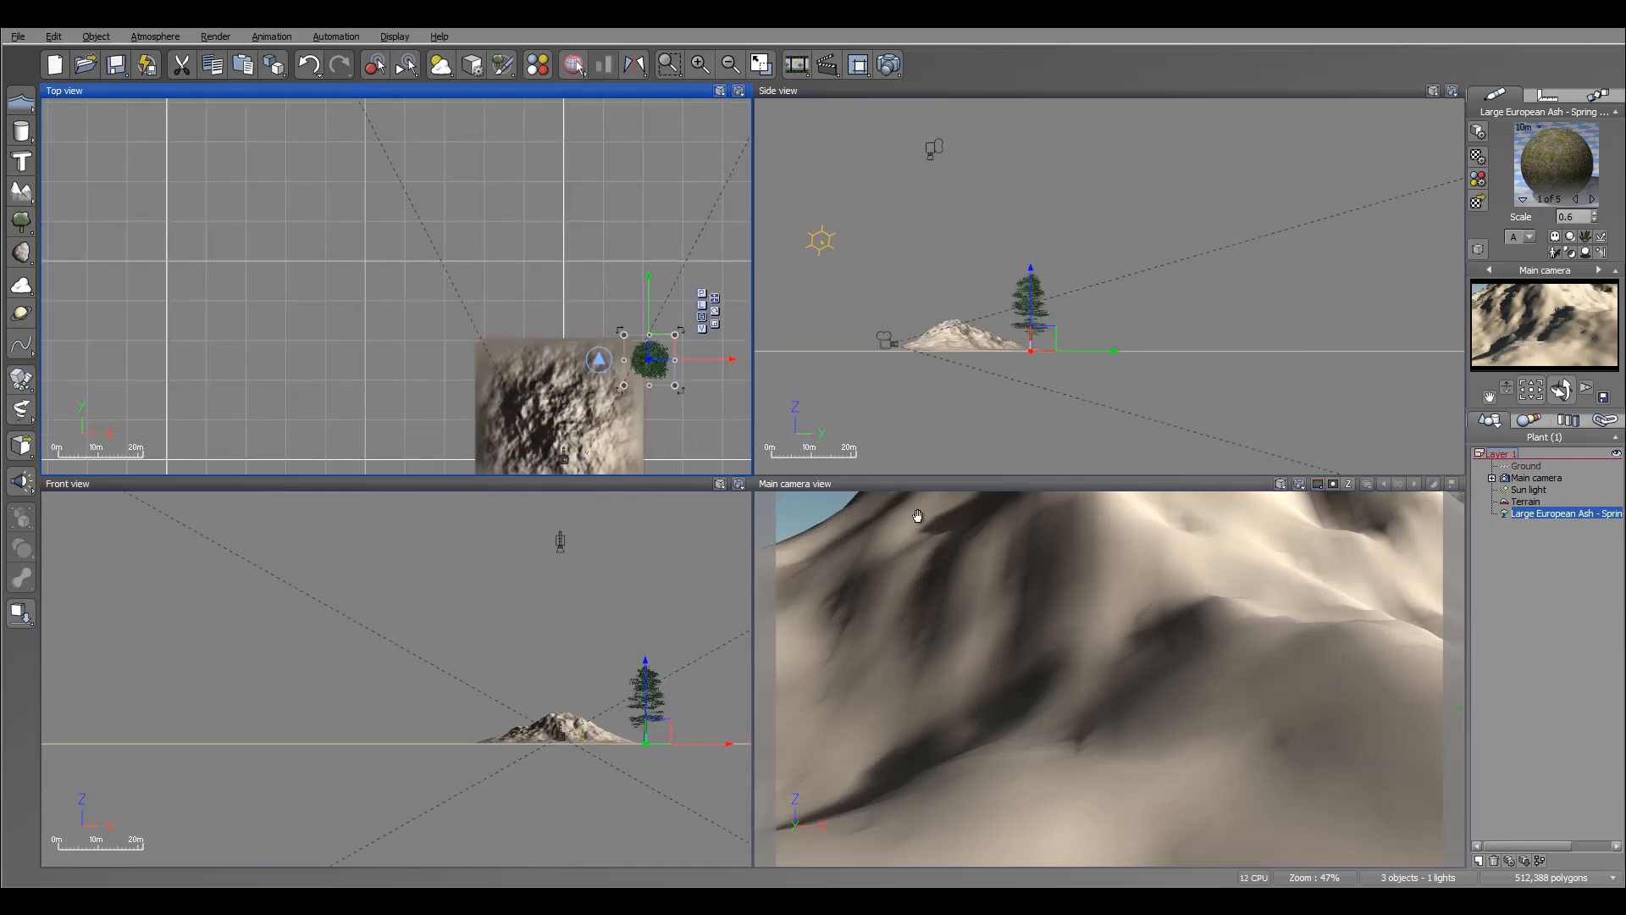
left_click(1527, 501)
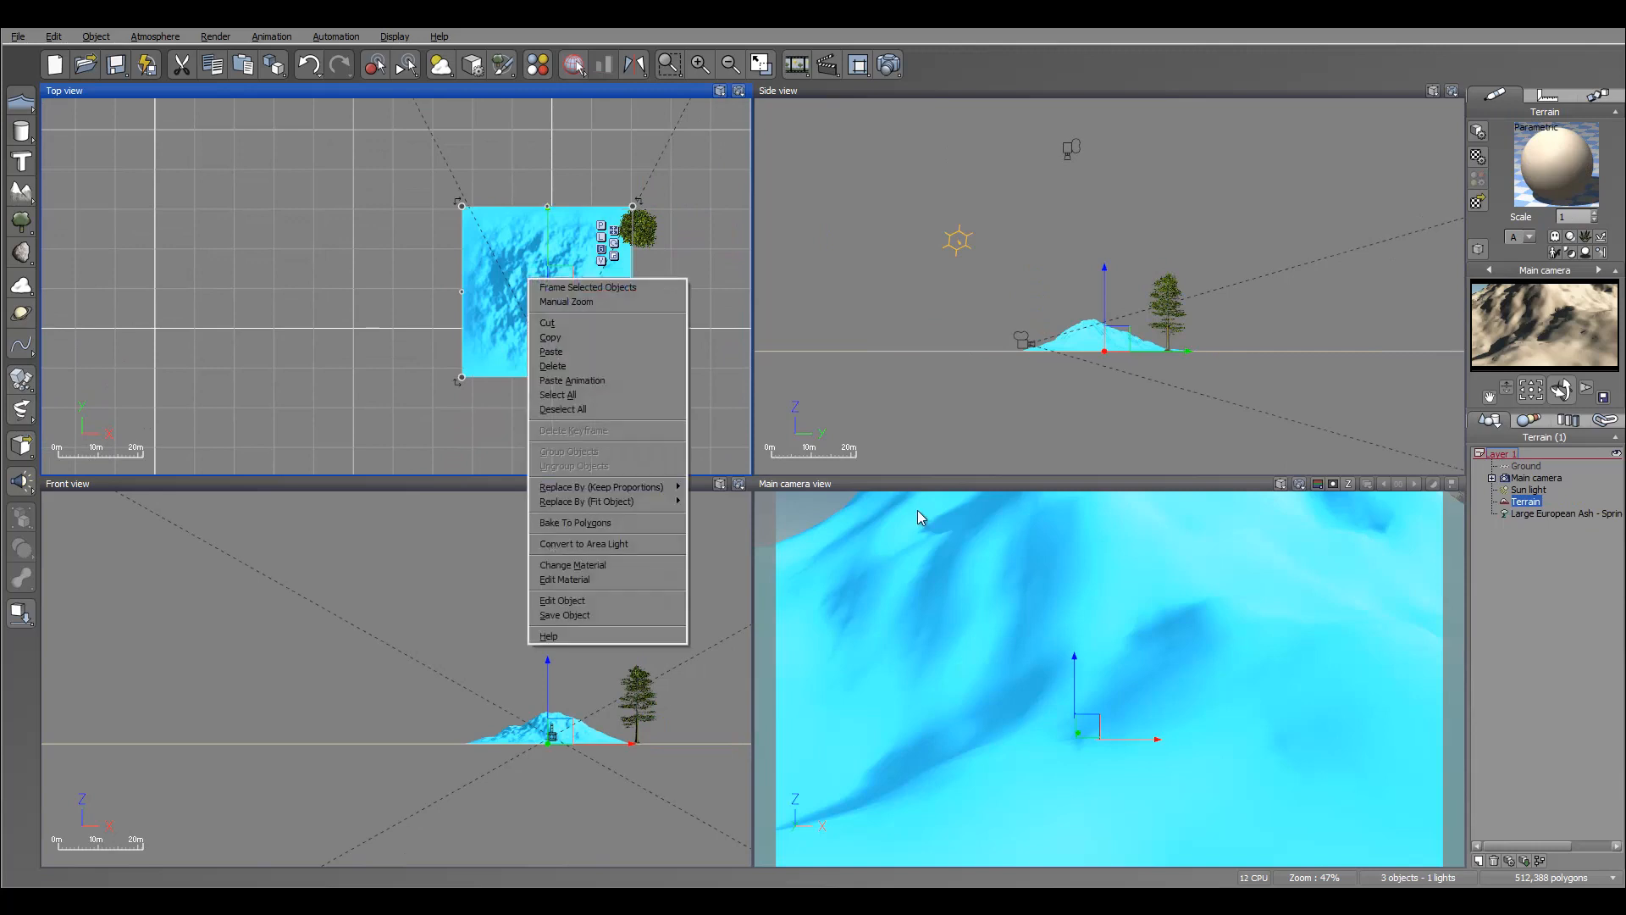
Open the terrain in the terrain editor and enlarge the sculpting brush.
left_click(563, 600)
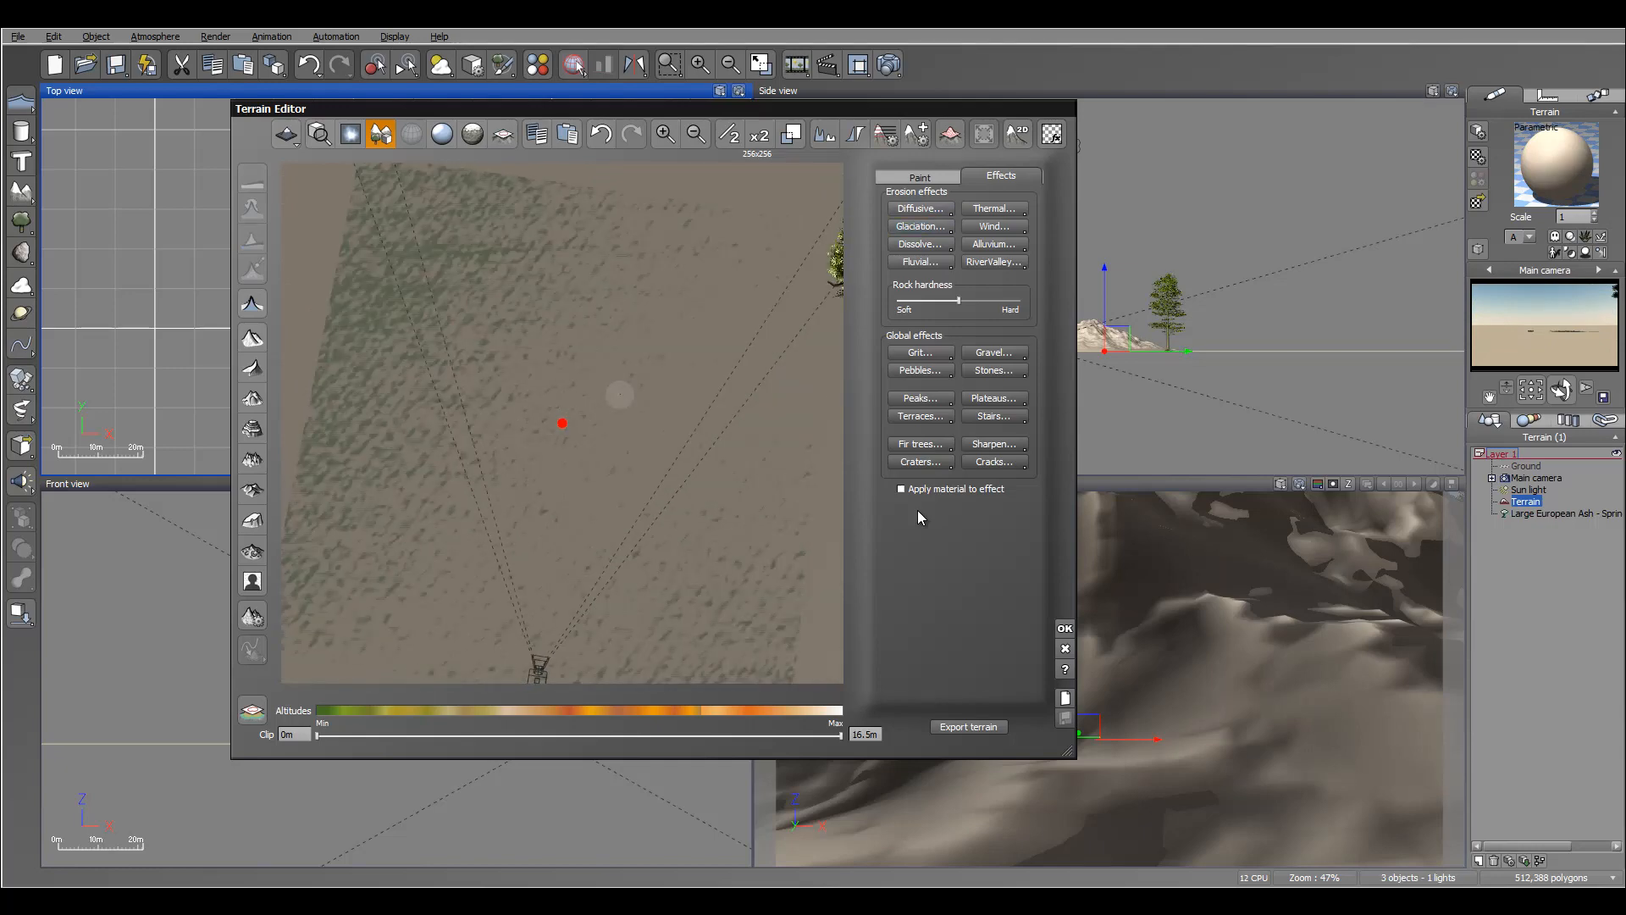
left_click(918, 175)
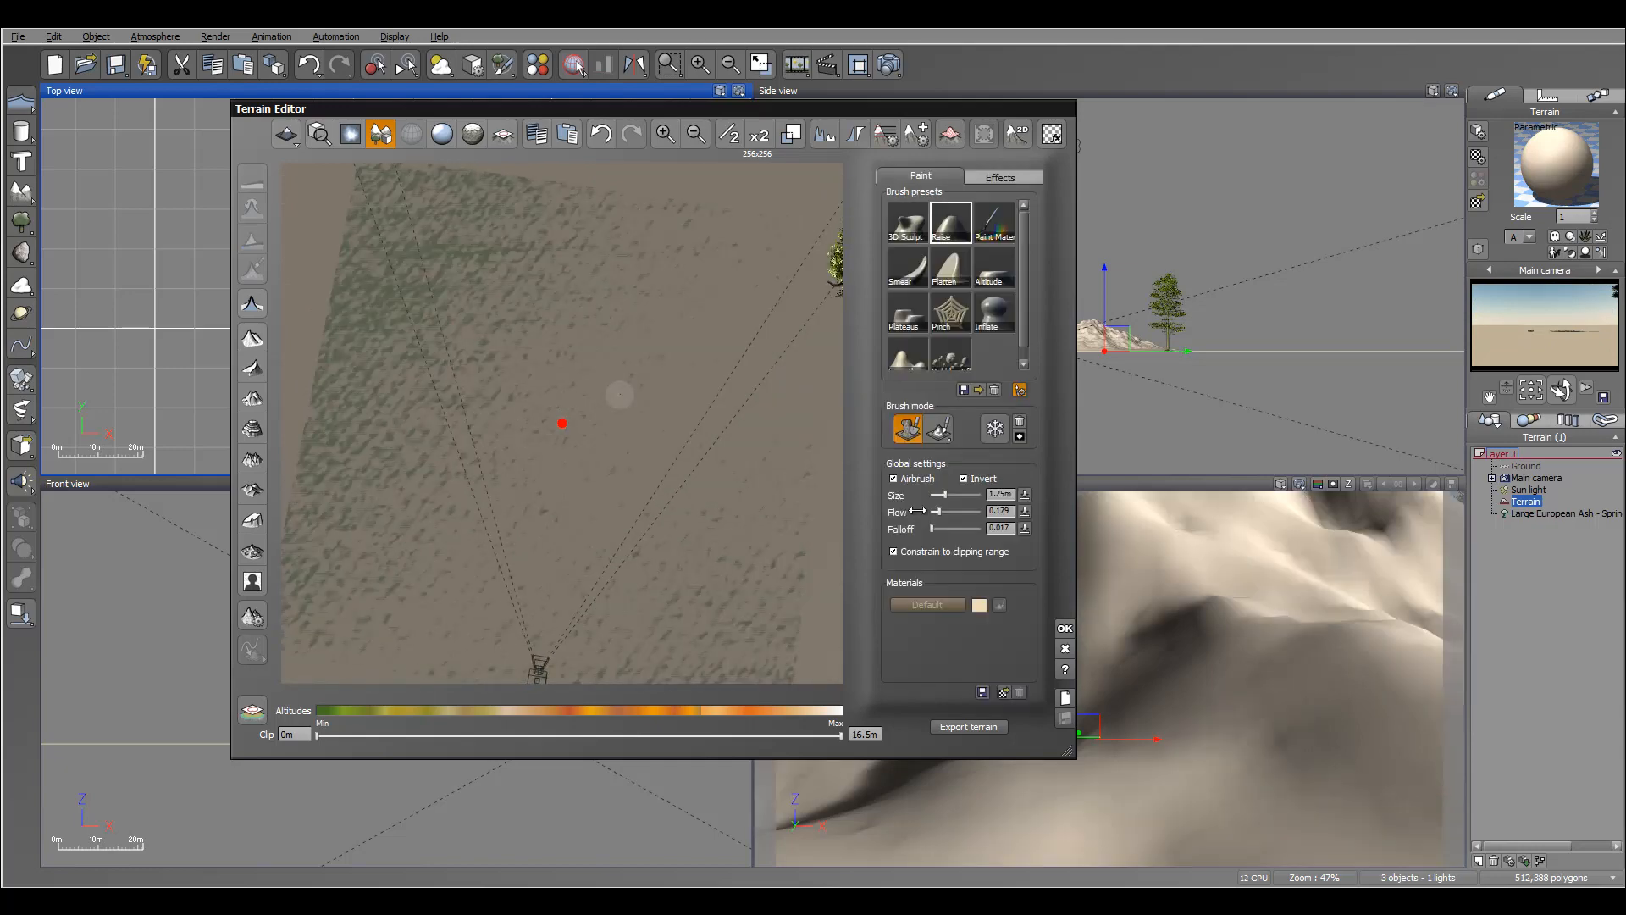
left_click_drag(940, 494, 954, 494)
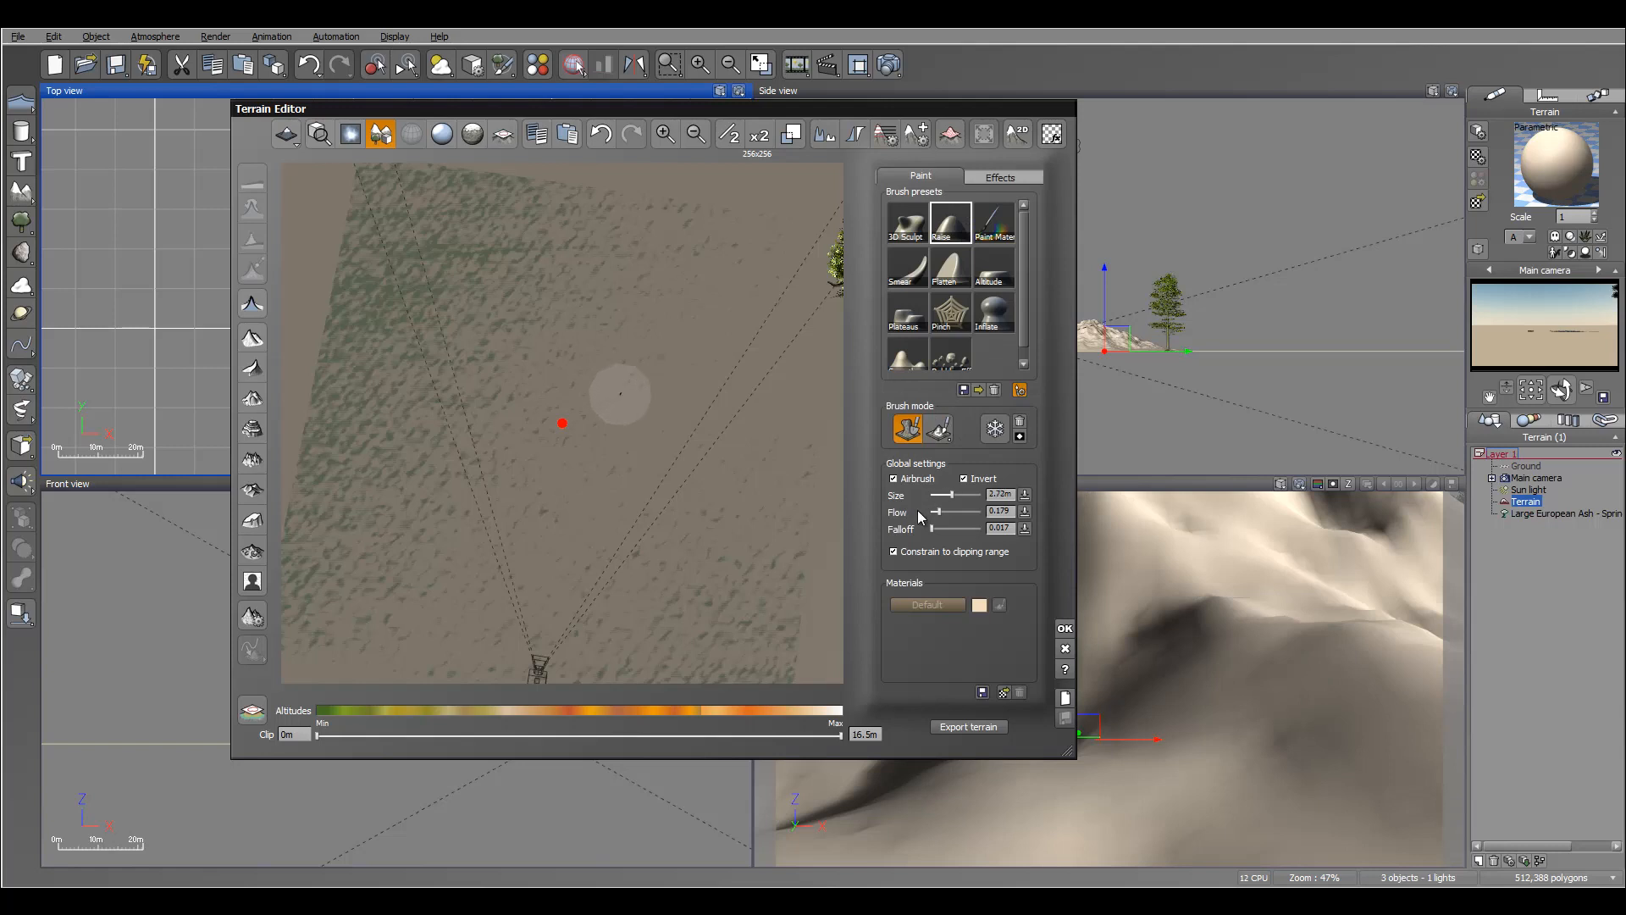
mouse_move(508, 560)
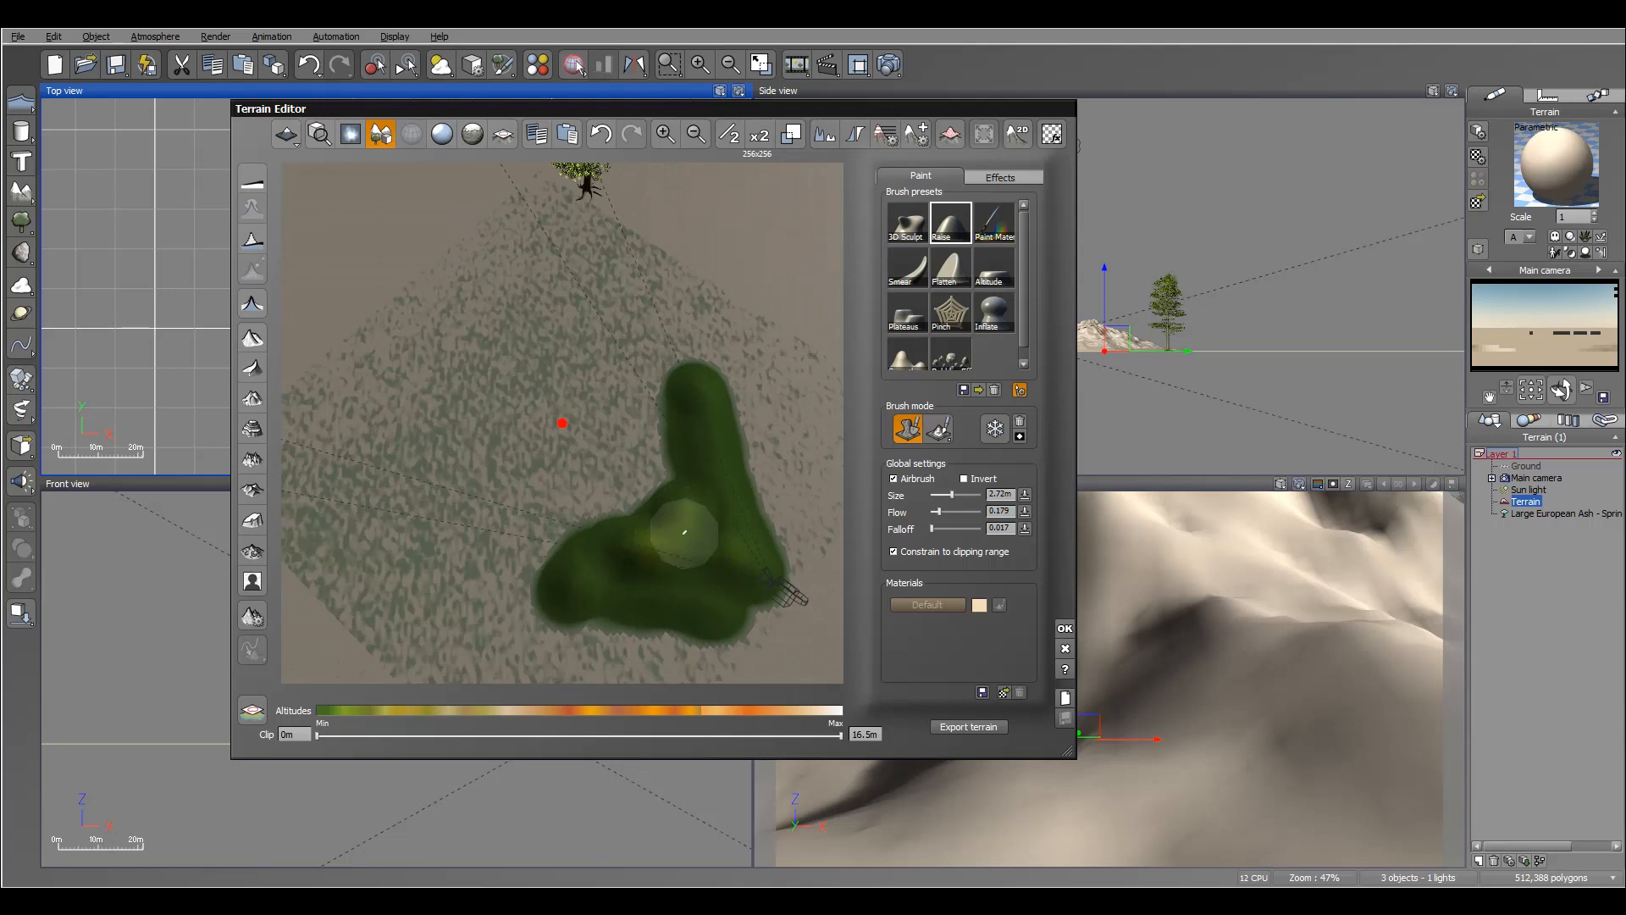
Raise ground across the terrain's lower right and left into one large uneven mound.
left_click_drag(685, 528, 693, 405)
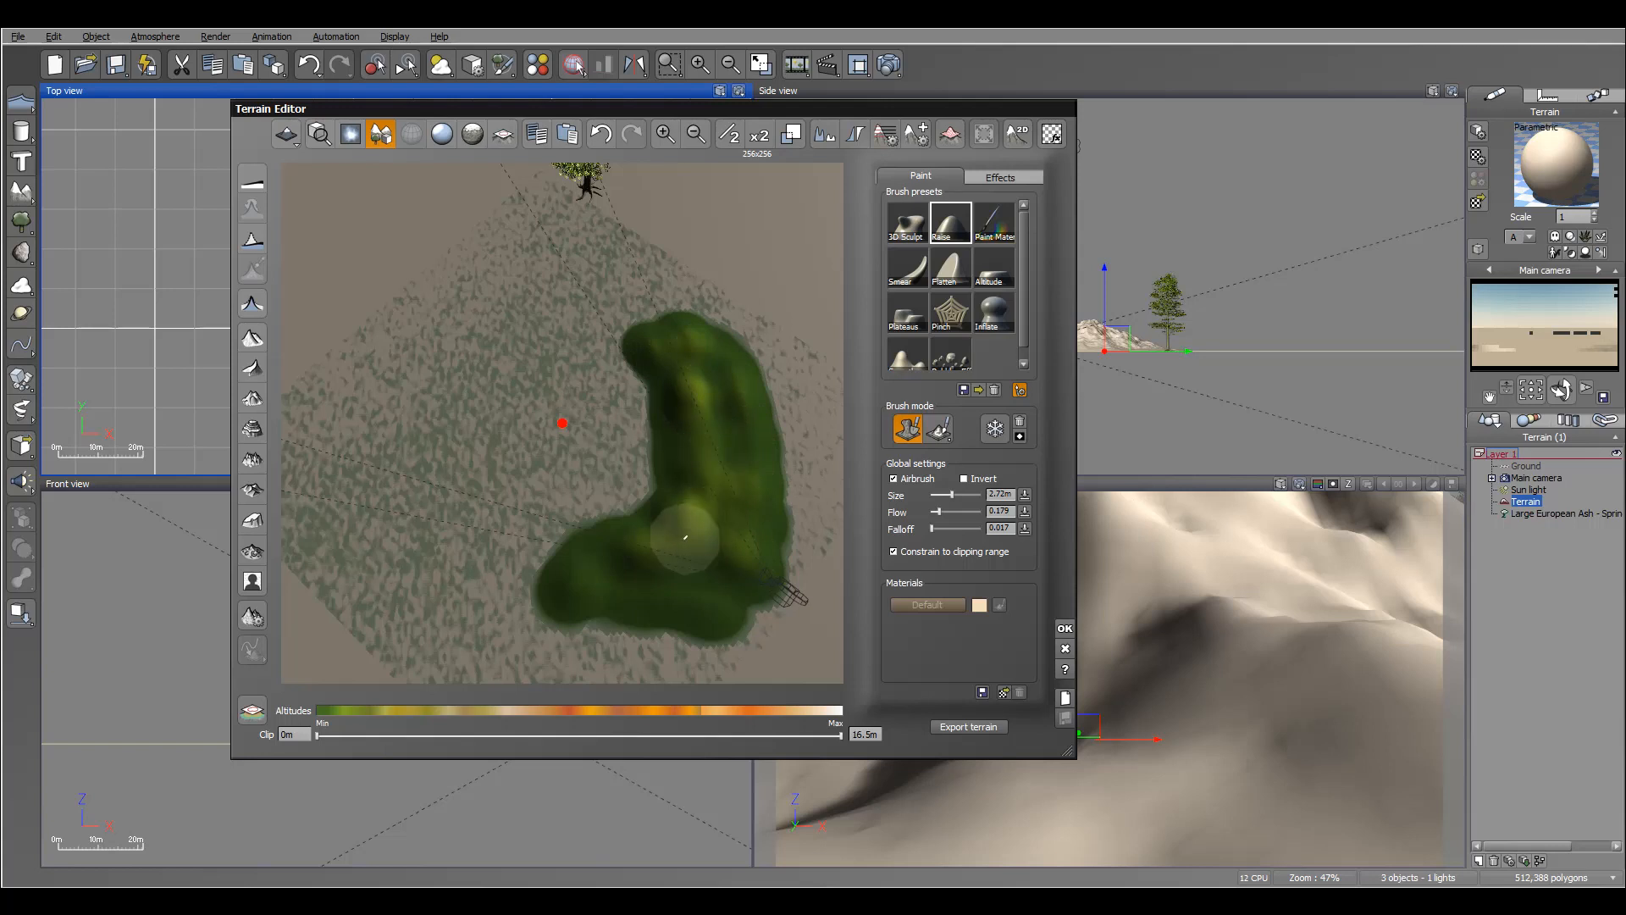
left_click_drag(697, 537, 581, 588)
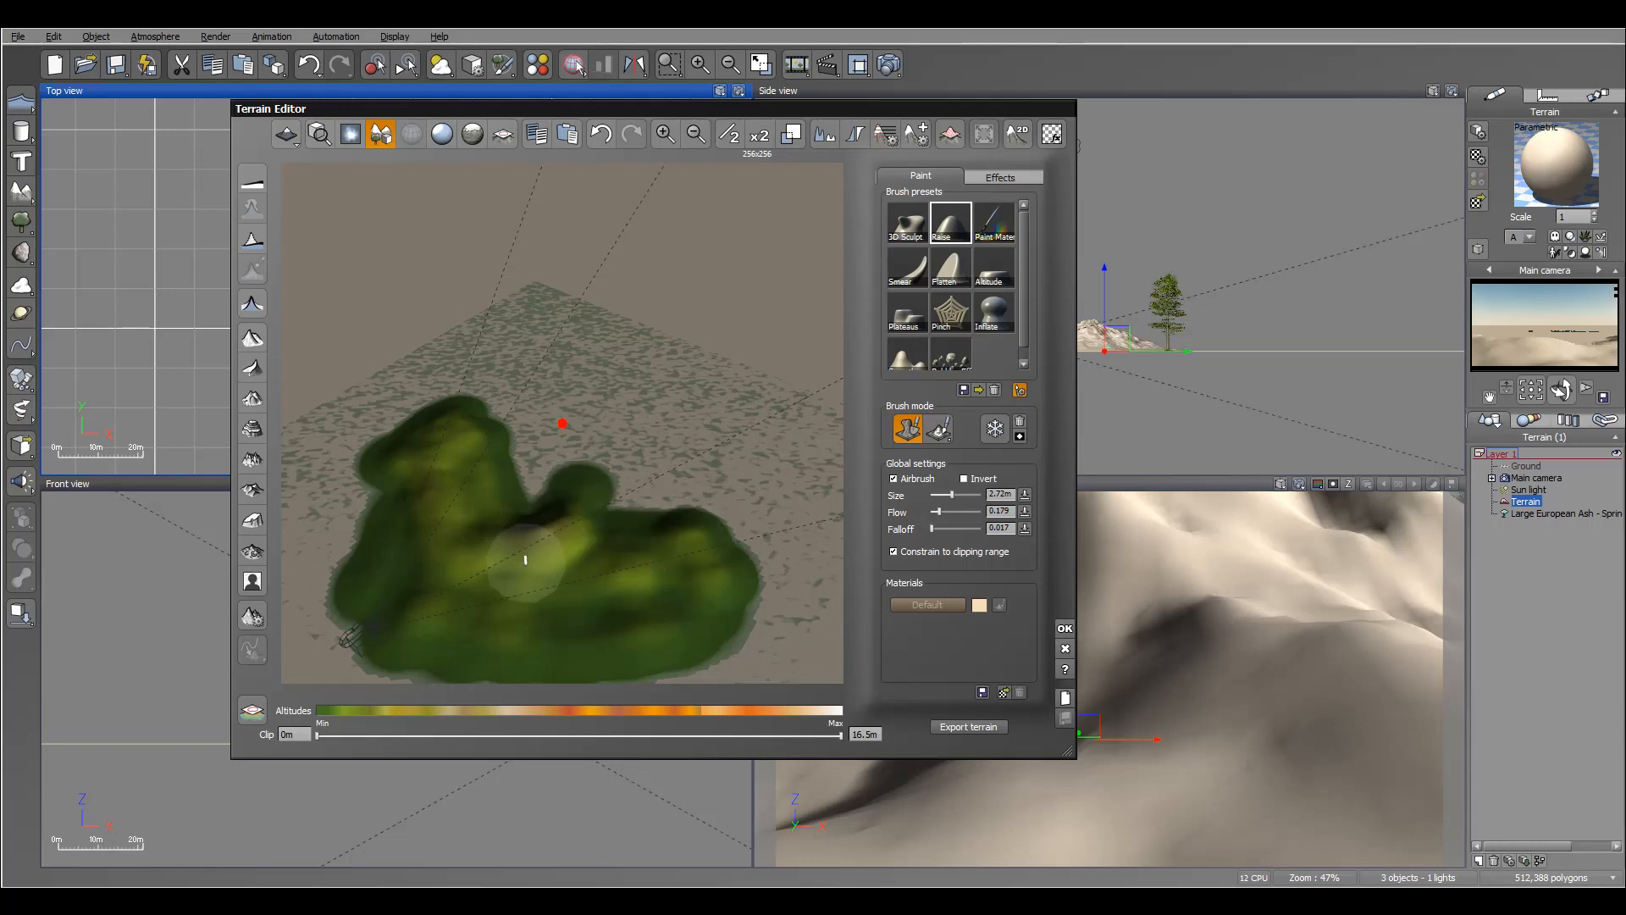
left_click_drag(523, 561, 693, 551)
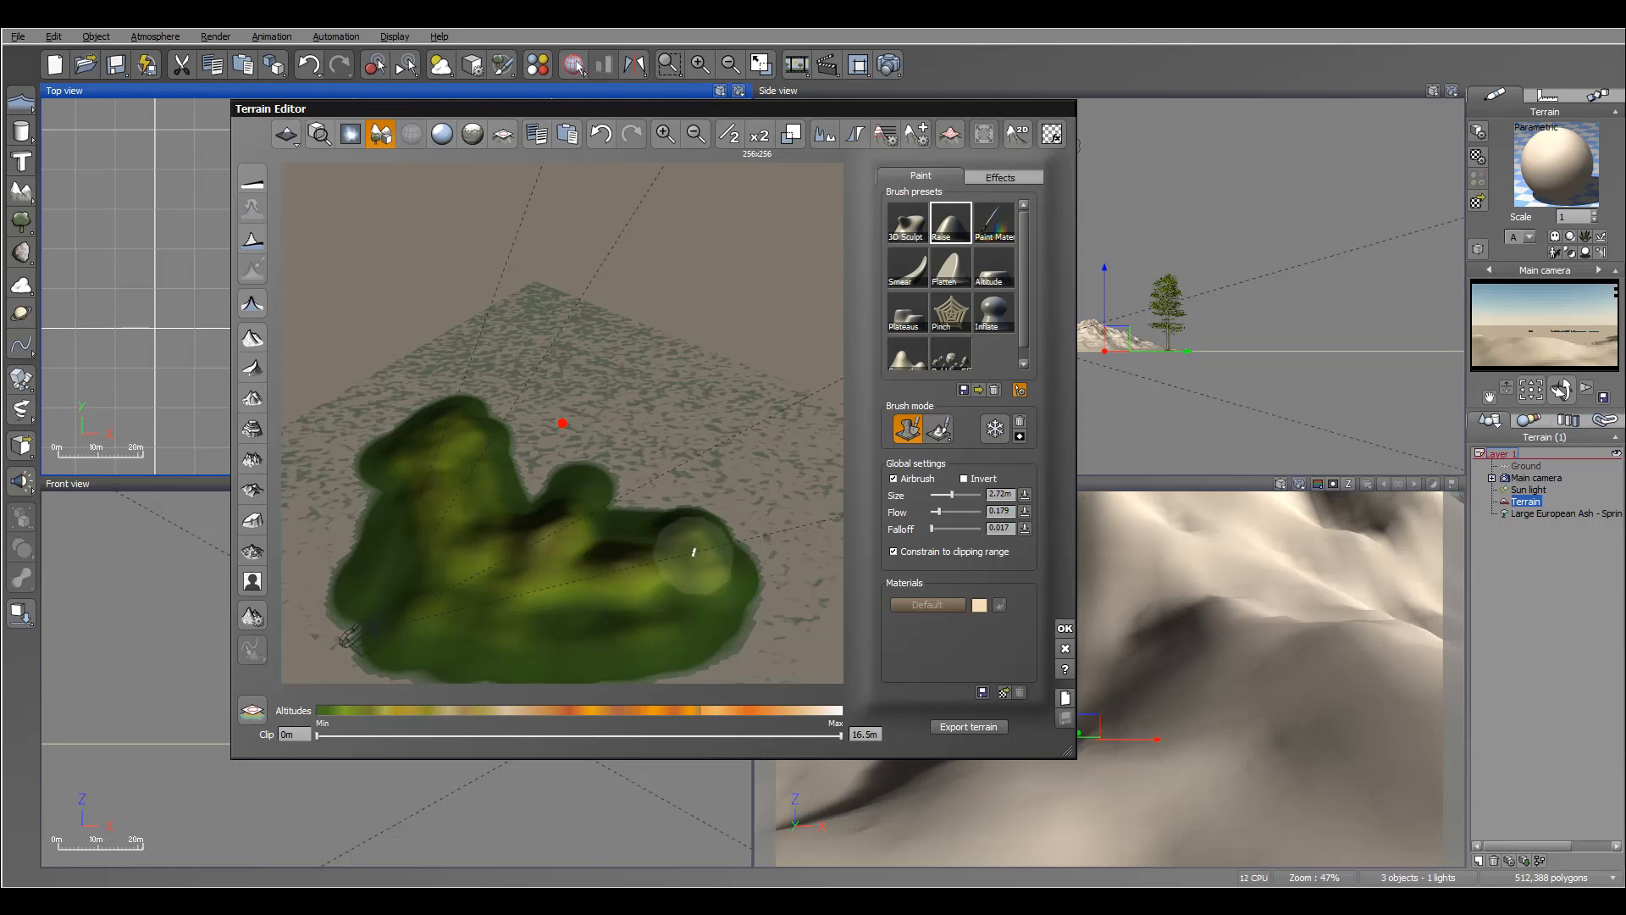
left_click_drag(693, 550, 391, 606)
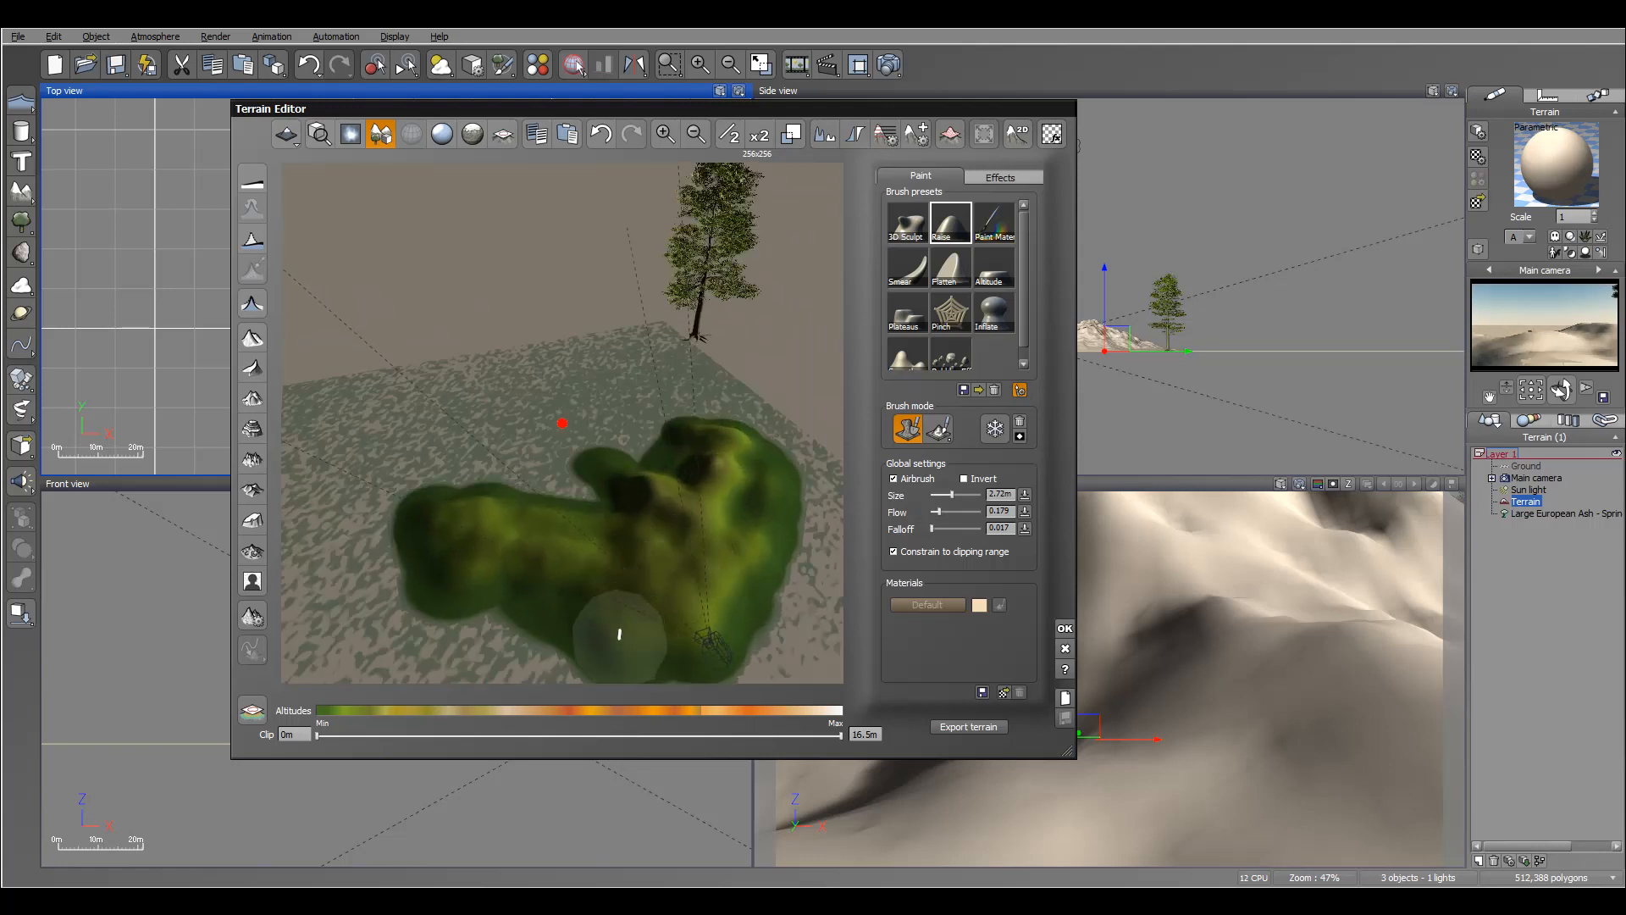
left_click_drag(622, 632, 498, 539)
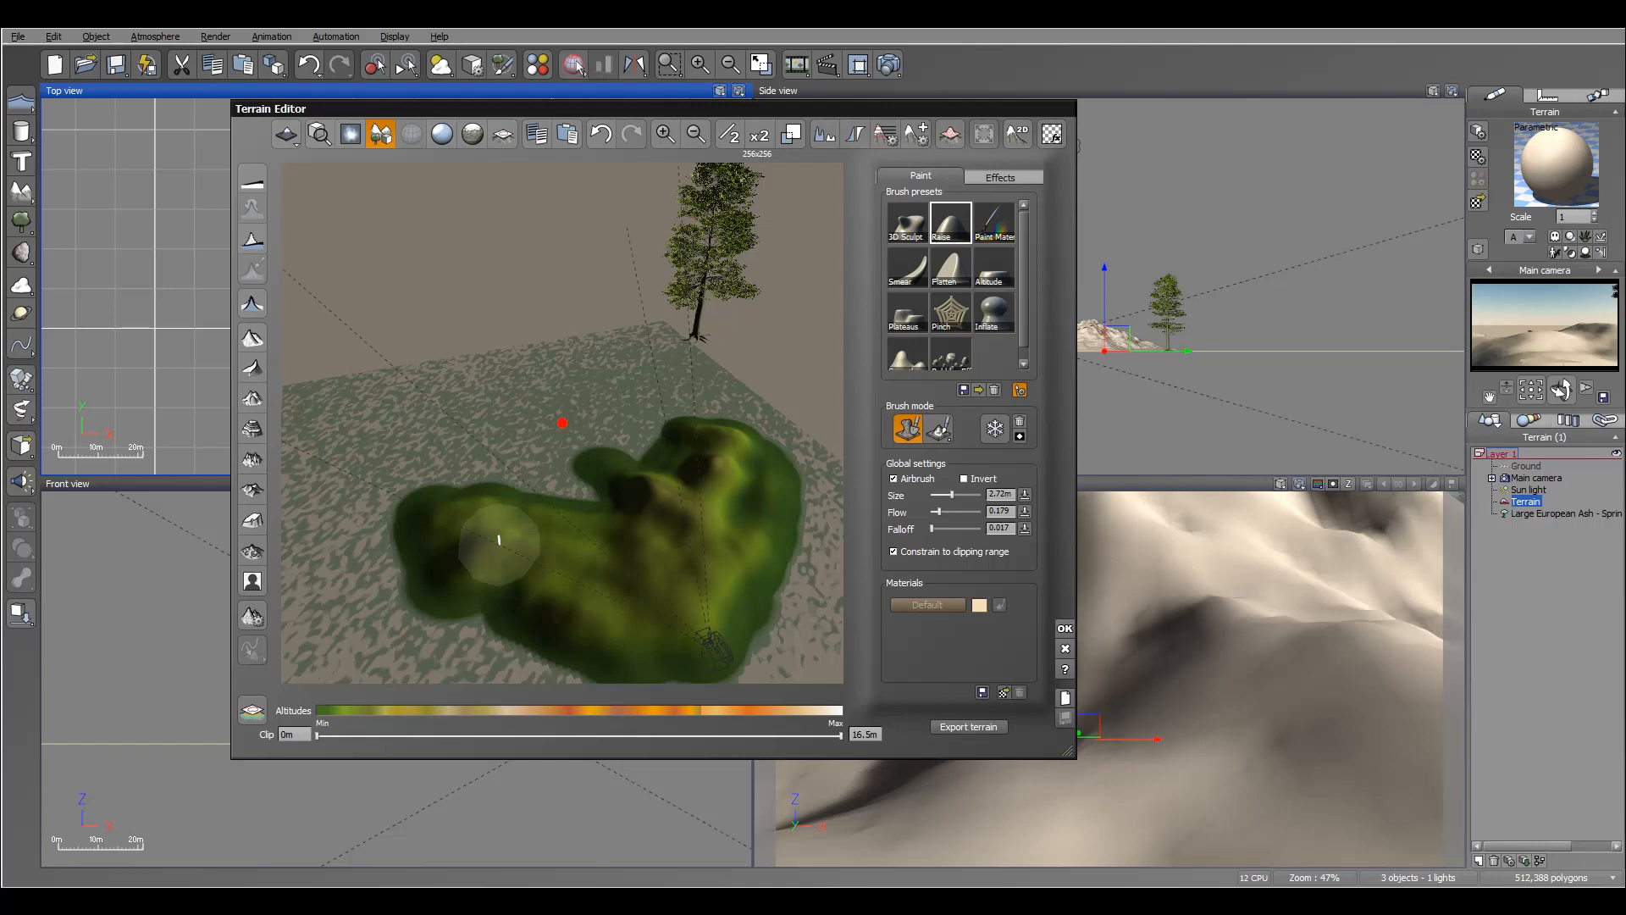
left_click_drag(498, 539, 810, 556)
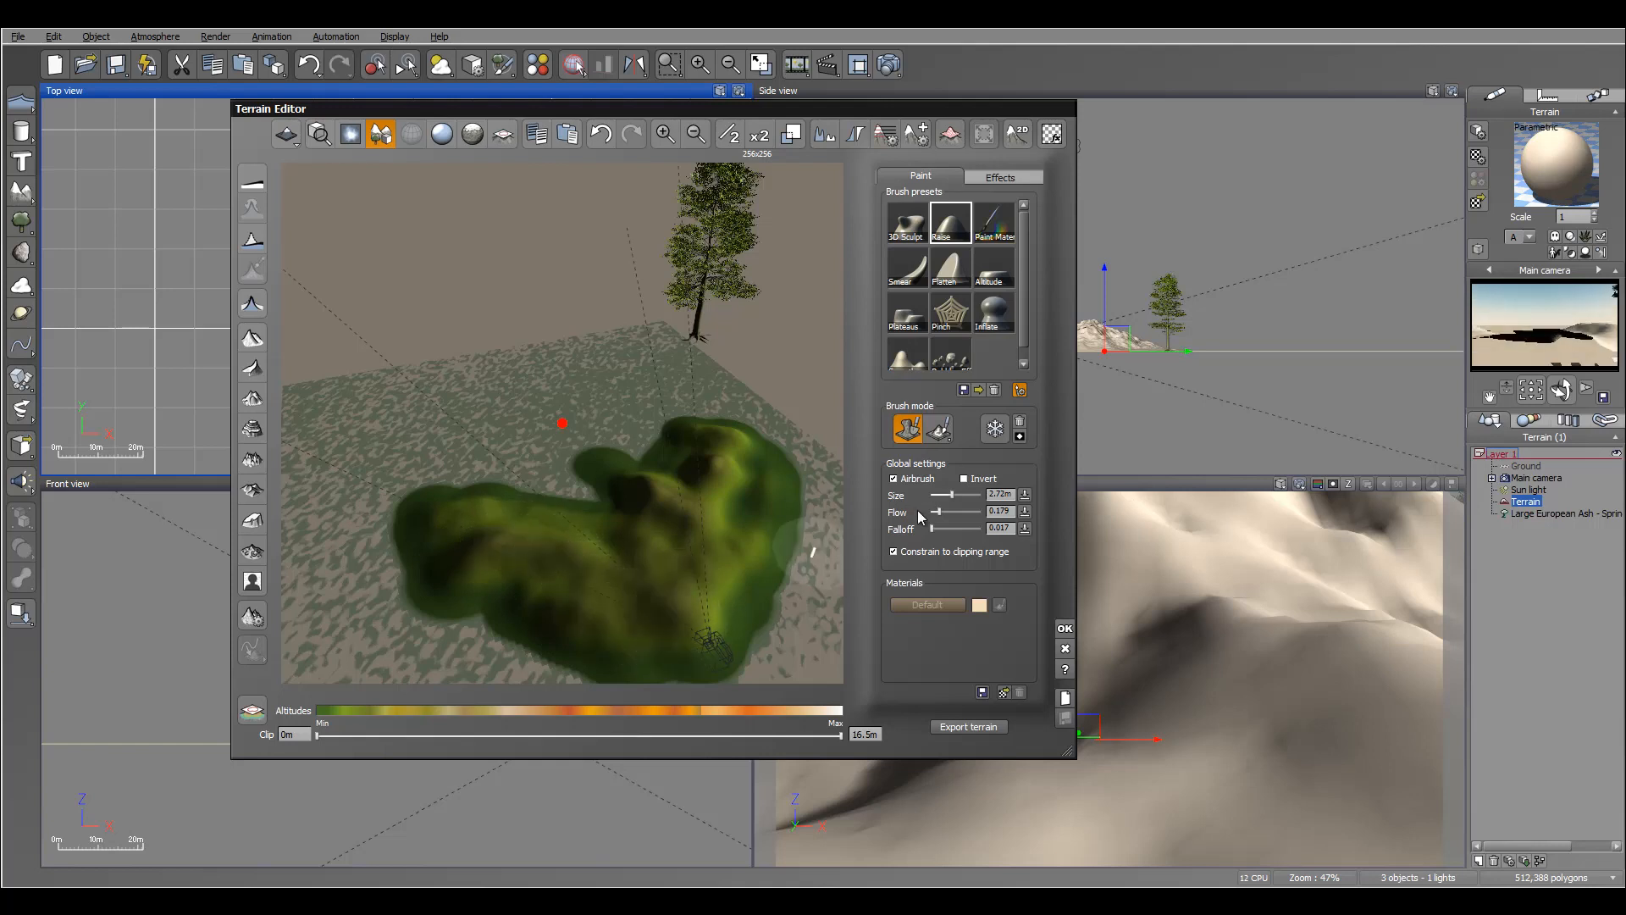
Invert the brush to lower terrain and bring up the erosion effects.
left_click(964, 478)
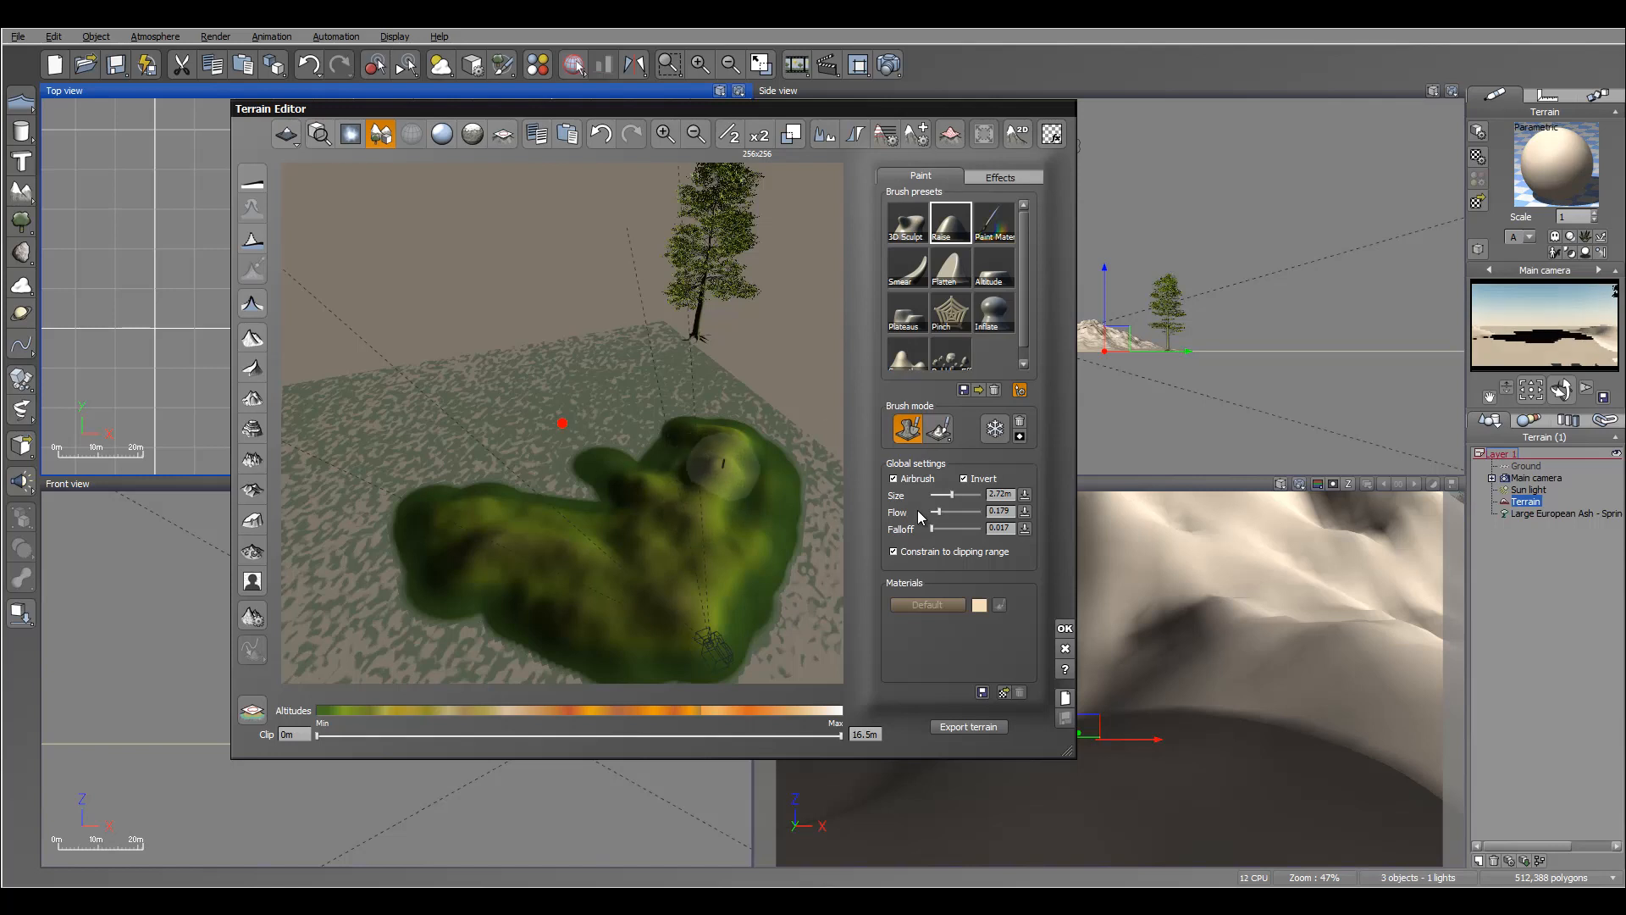
left_click(1000, 176)
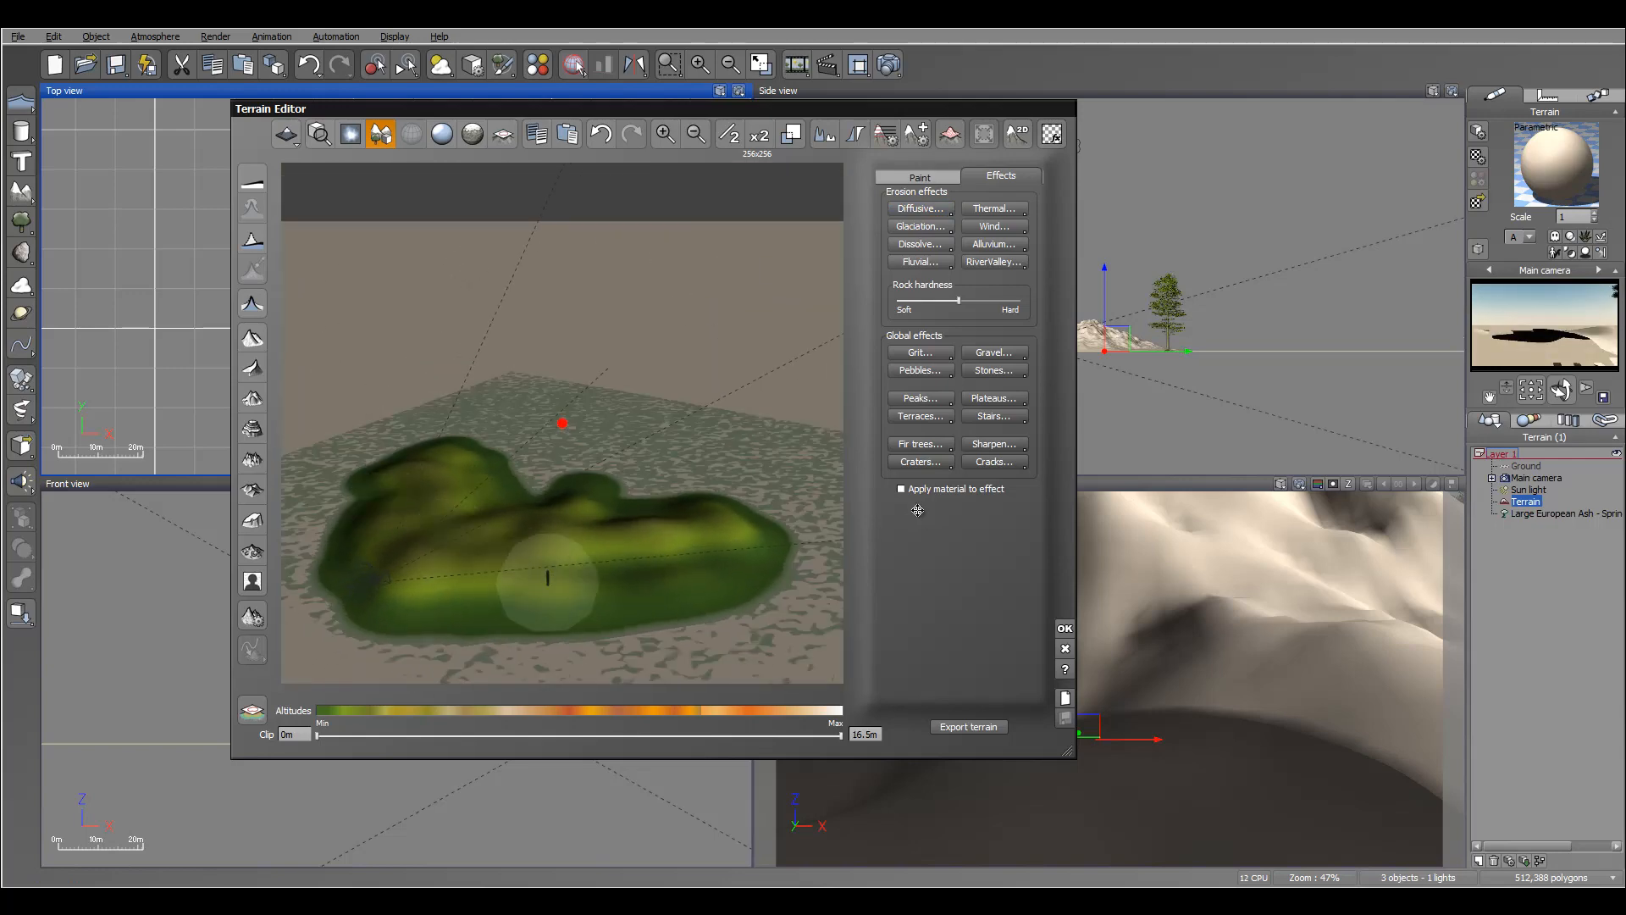
Apply the sculpted dunes and close the terrain editor.
left_click(1064, 627)
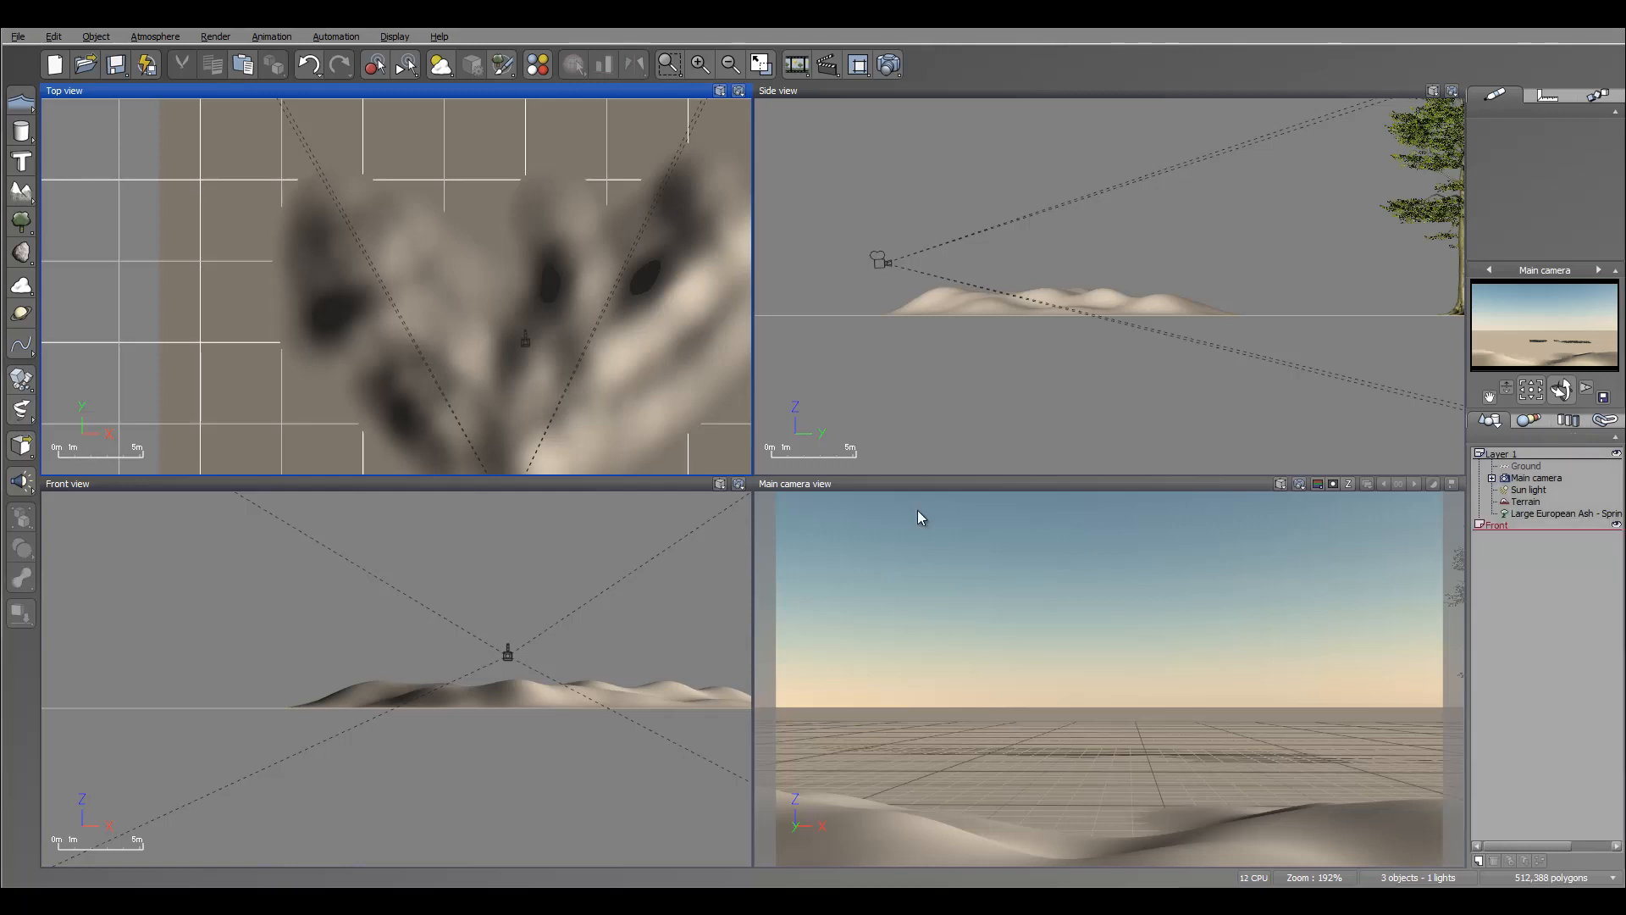
Select the terrain before adding the second, larger mountain terrain behind it.
left_click(1523, 502)
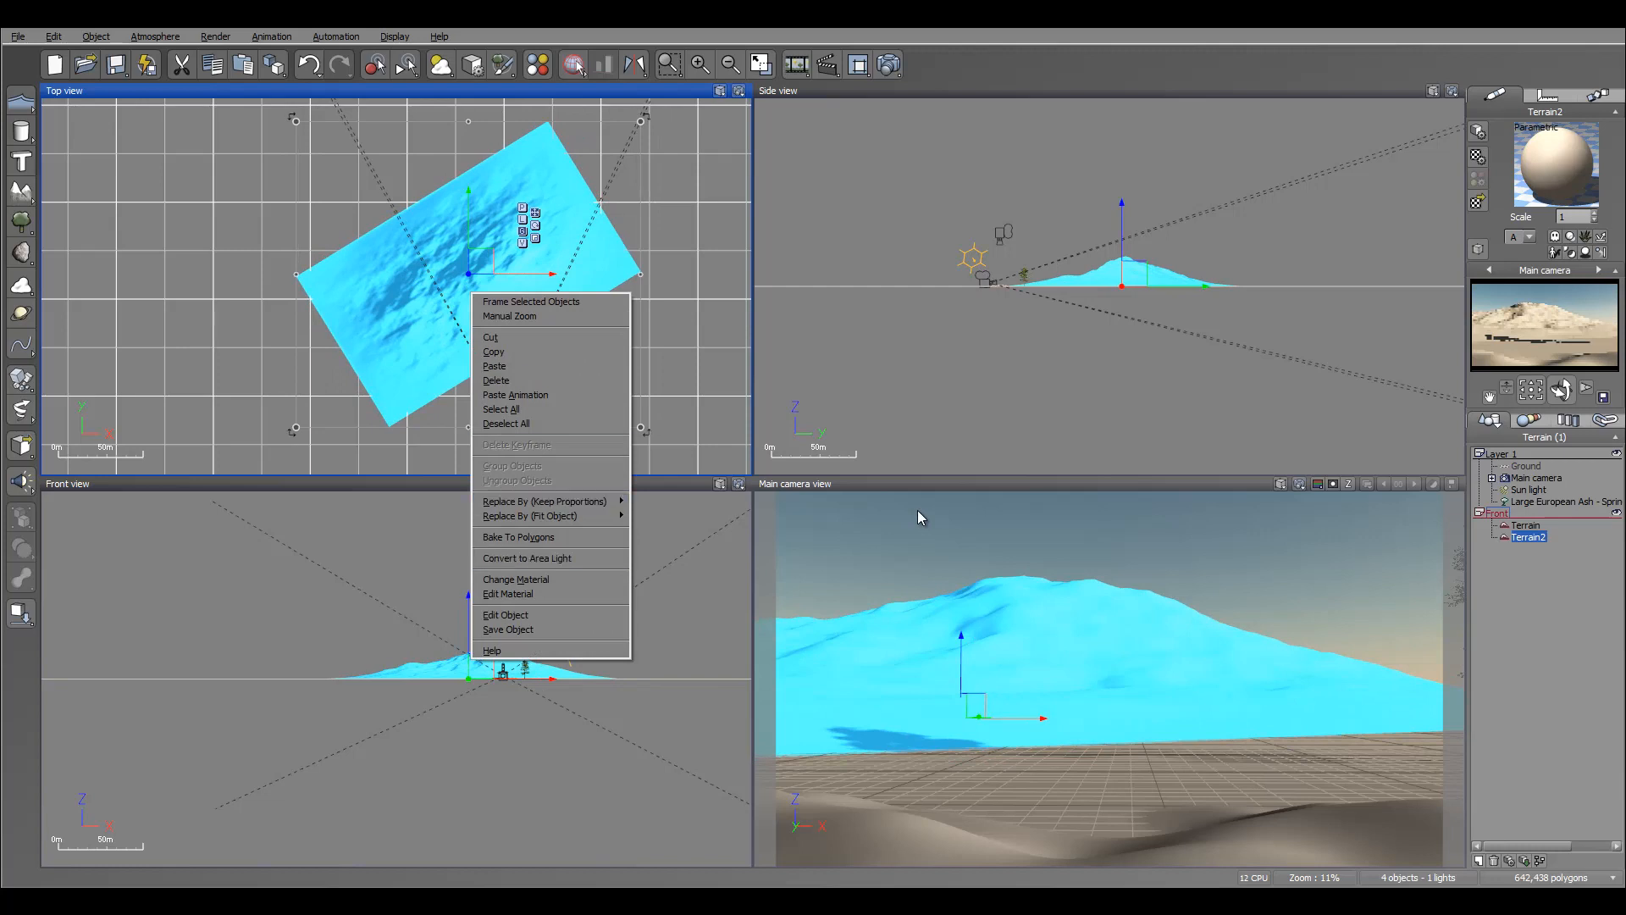
Open the second terrain for sculpting and start raising ground on it.
left_click(505, 613)
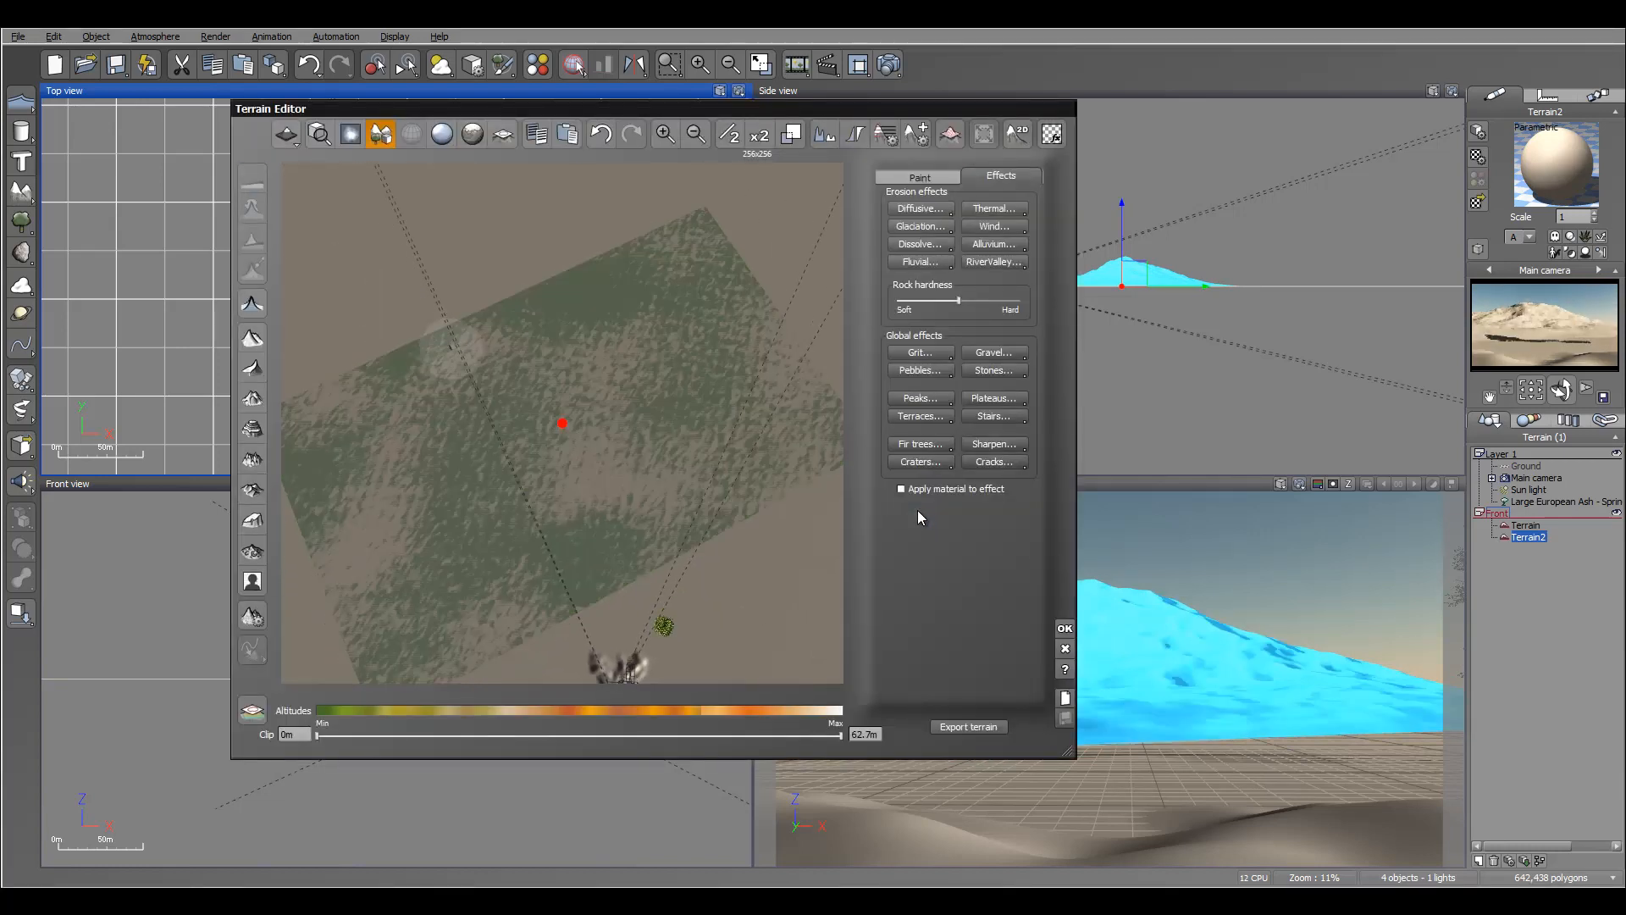
left_click(917, 174)
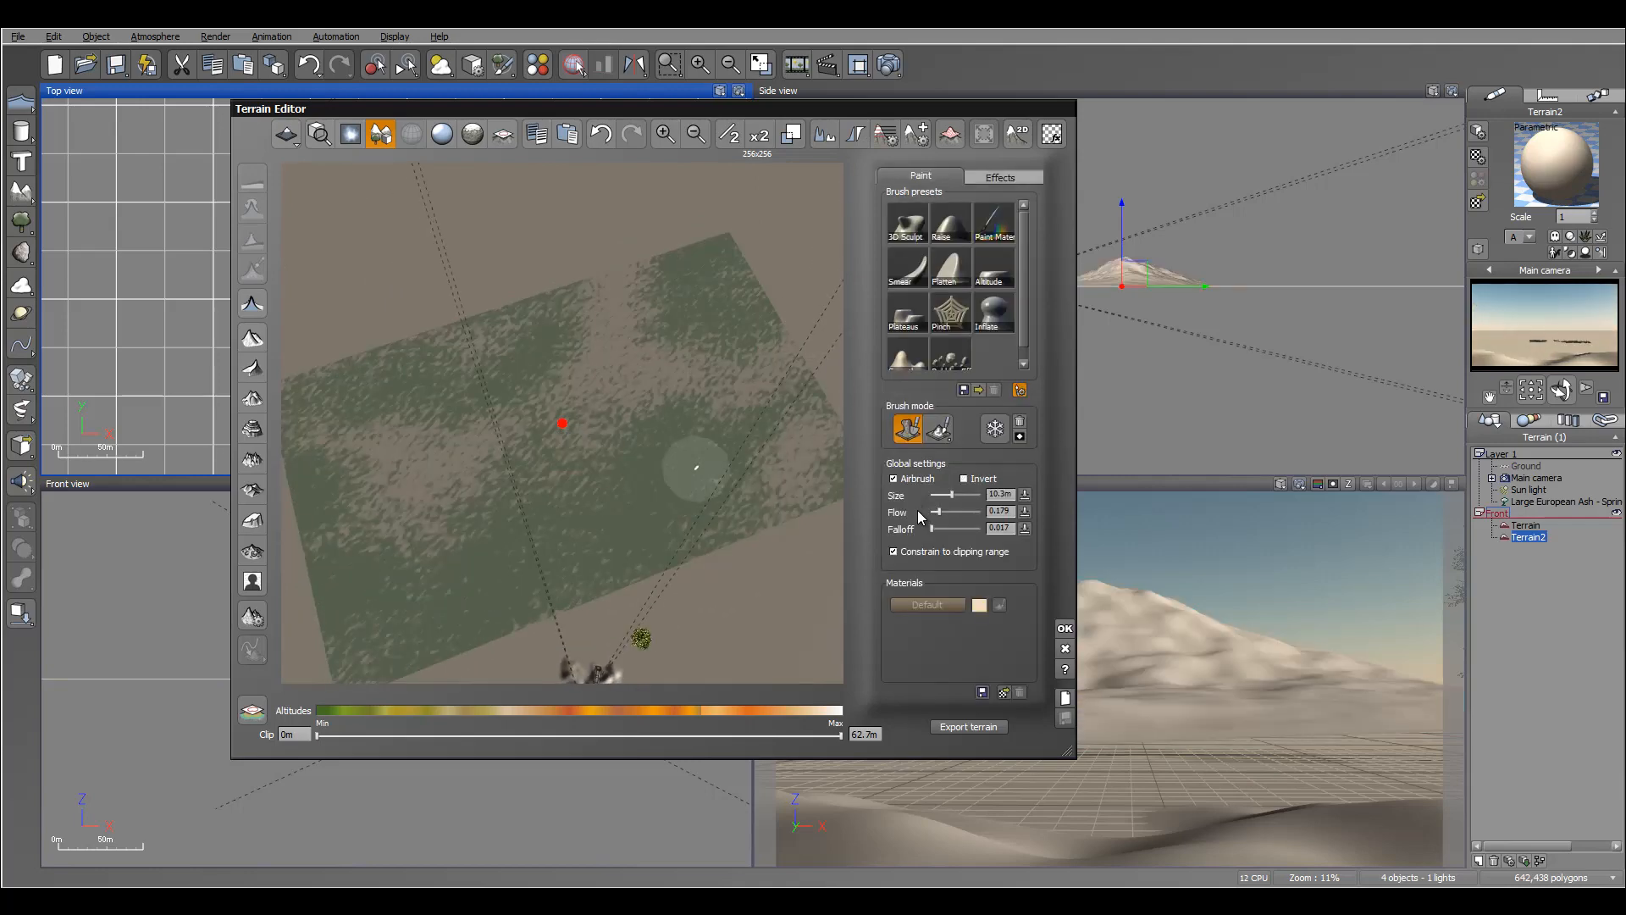
left_click_drag(943, 495, 959, 495)
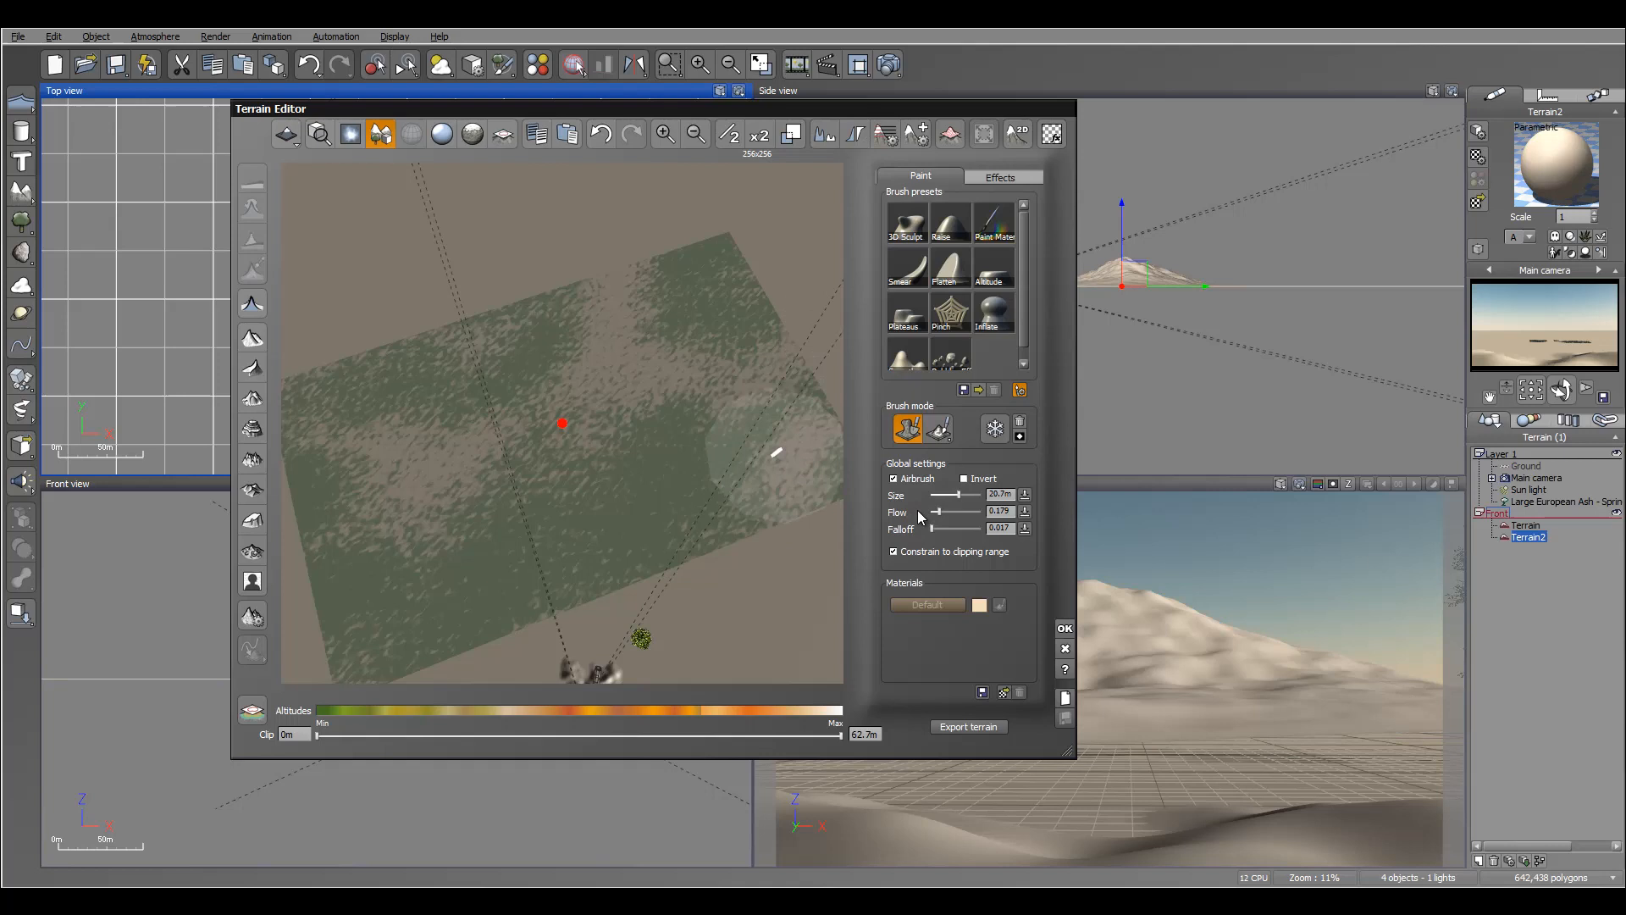
left_click(469, 468)
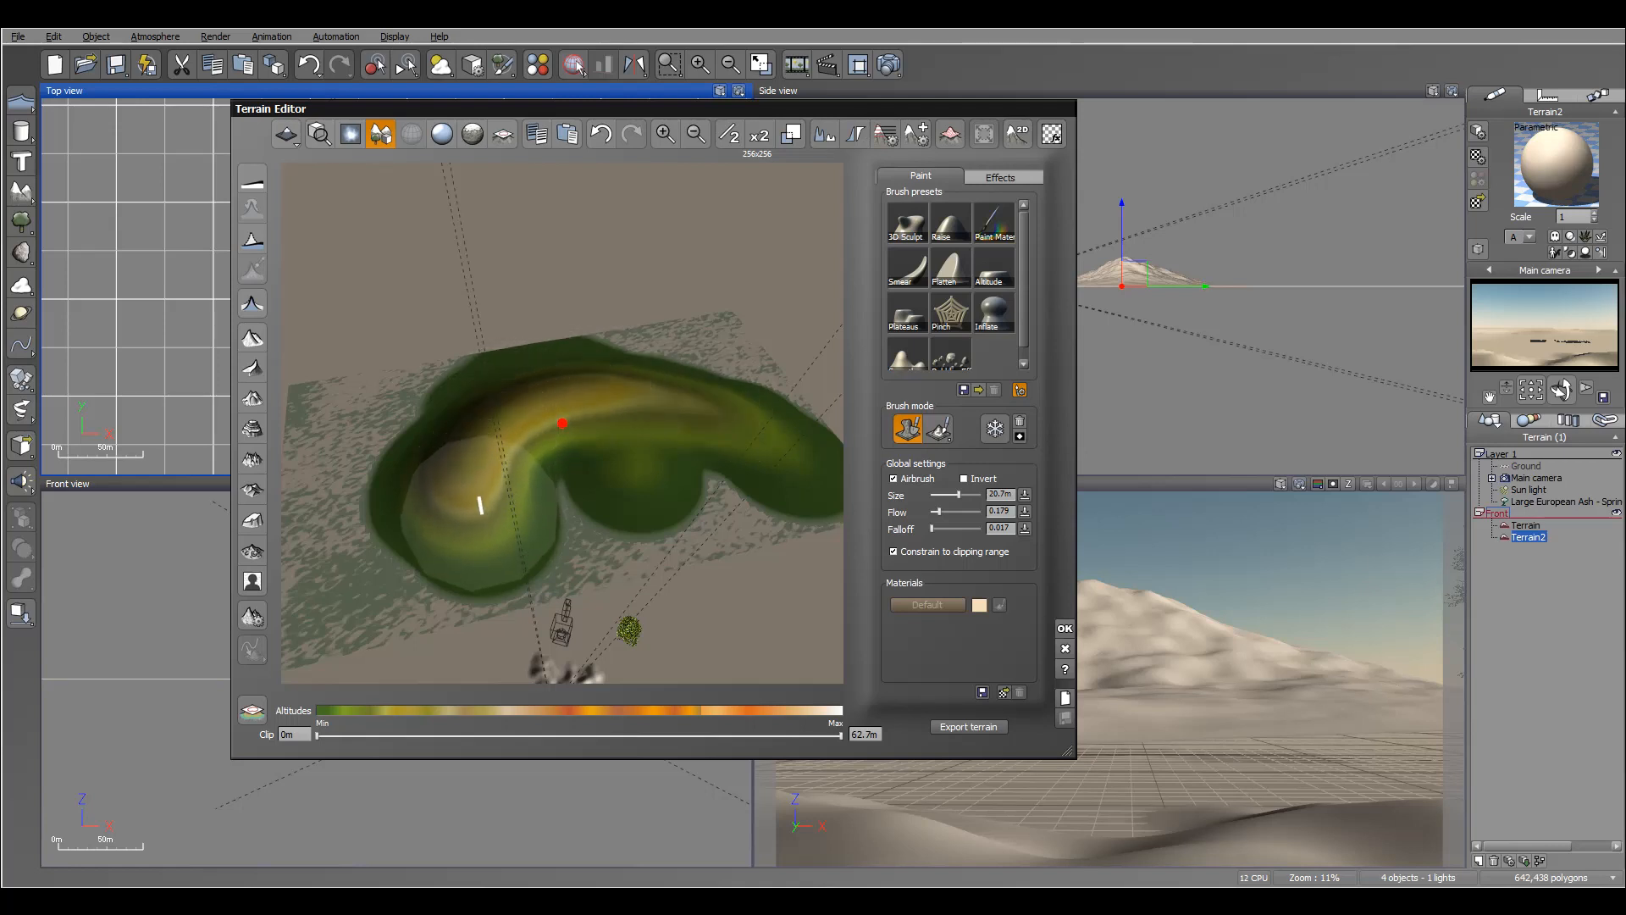
Raise a curving horseshoe-shaped ridge across the terrain and apply it.
left_click_drag(483, 507, 715, 410)
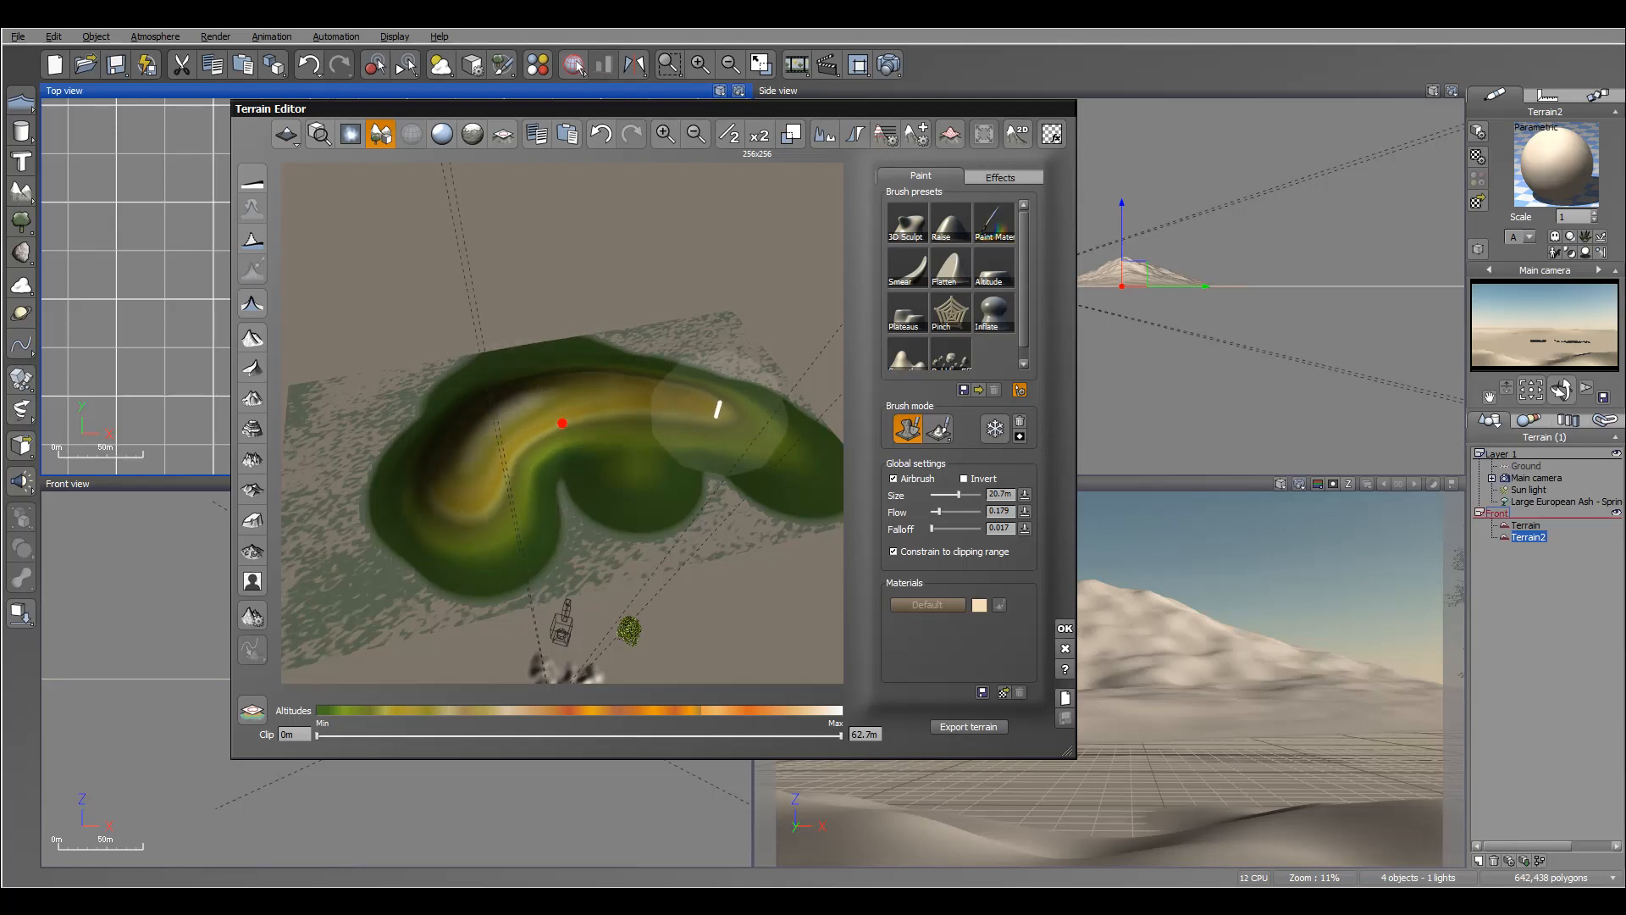
left_click_drag(715, 408, 611, 423)
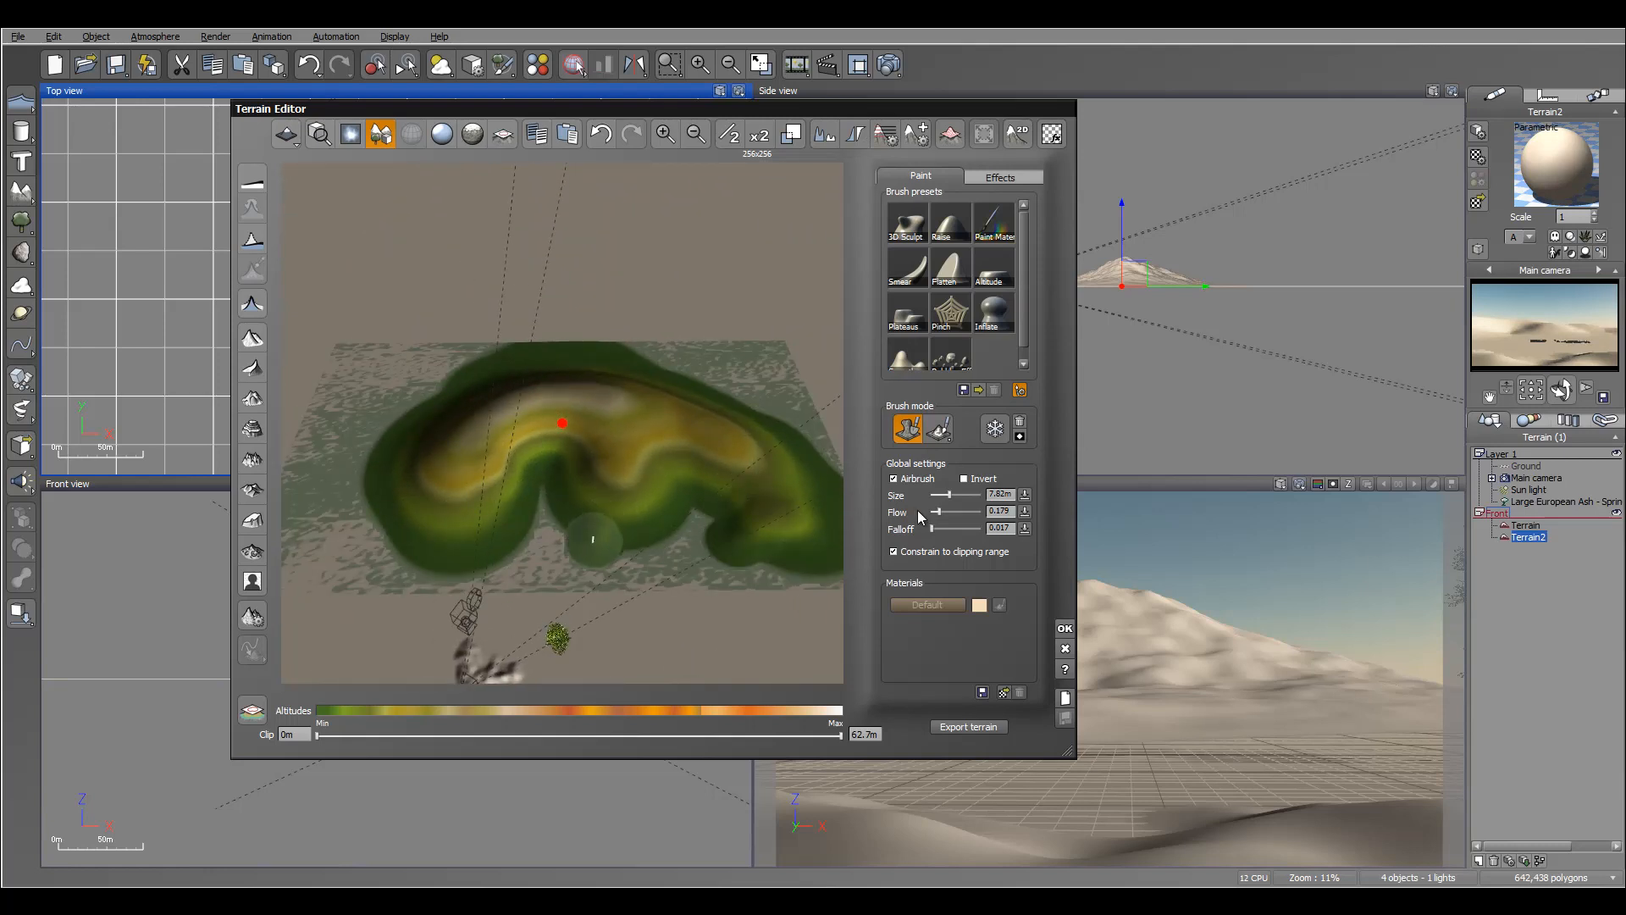
left_click_drag(591, 539, 450, 544)
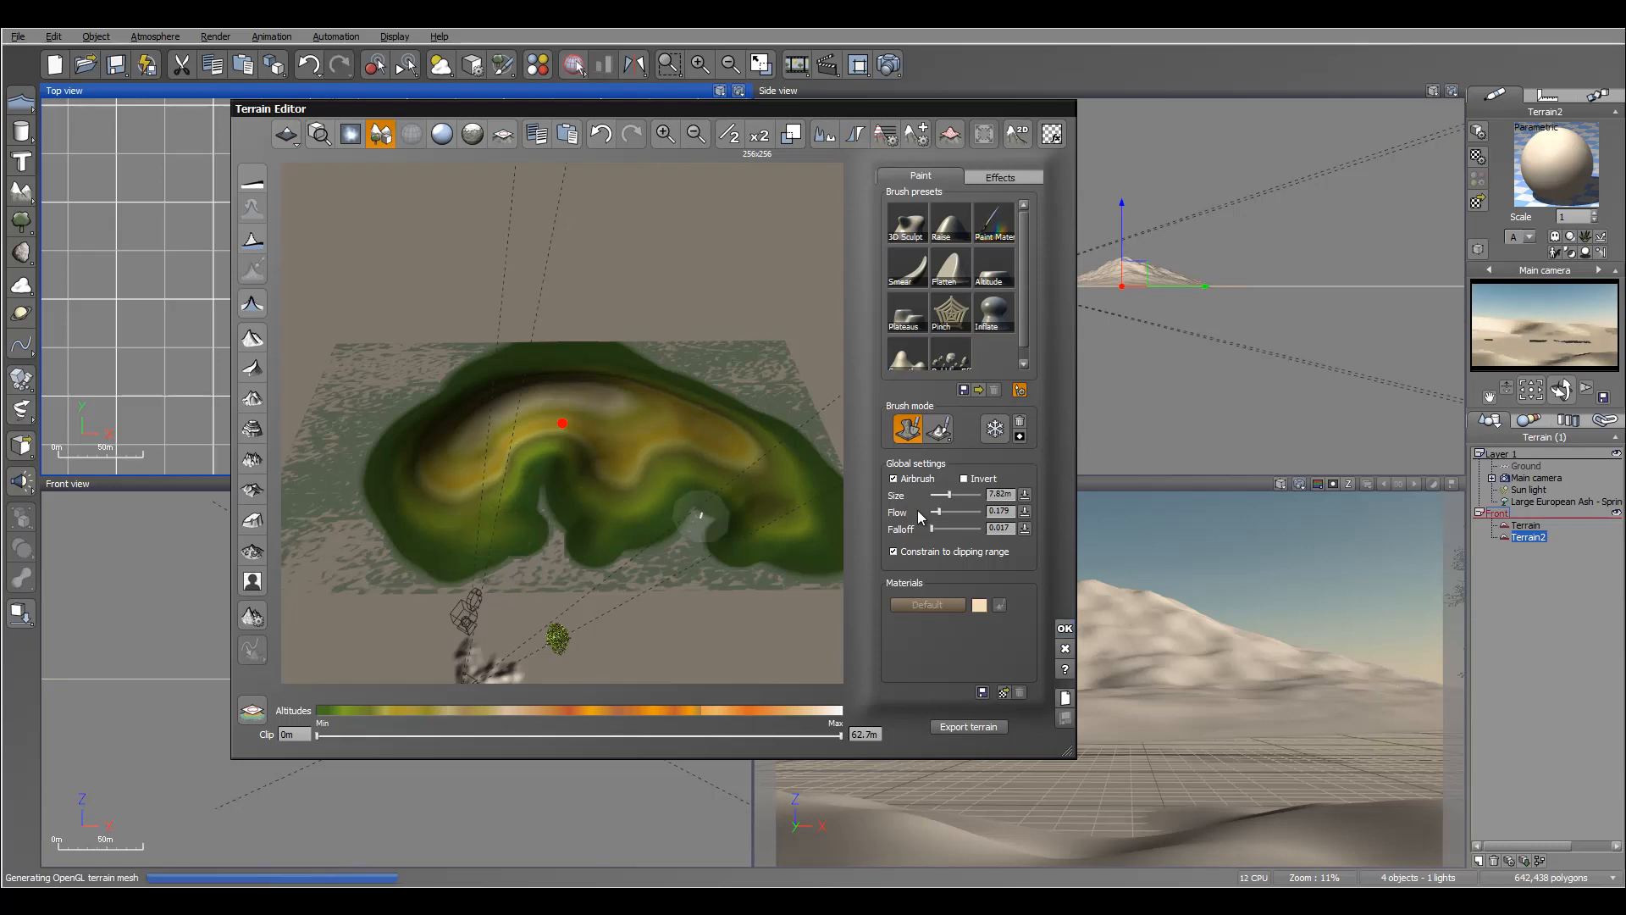
left_click(1064, 628)
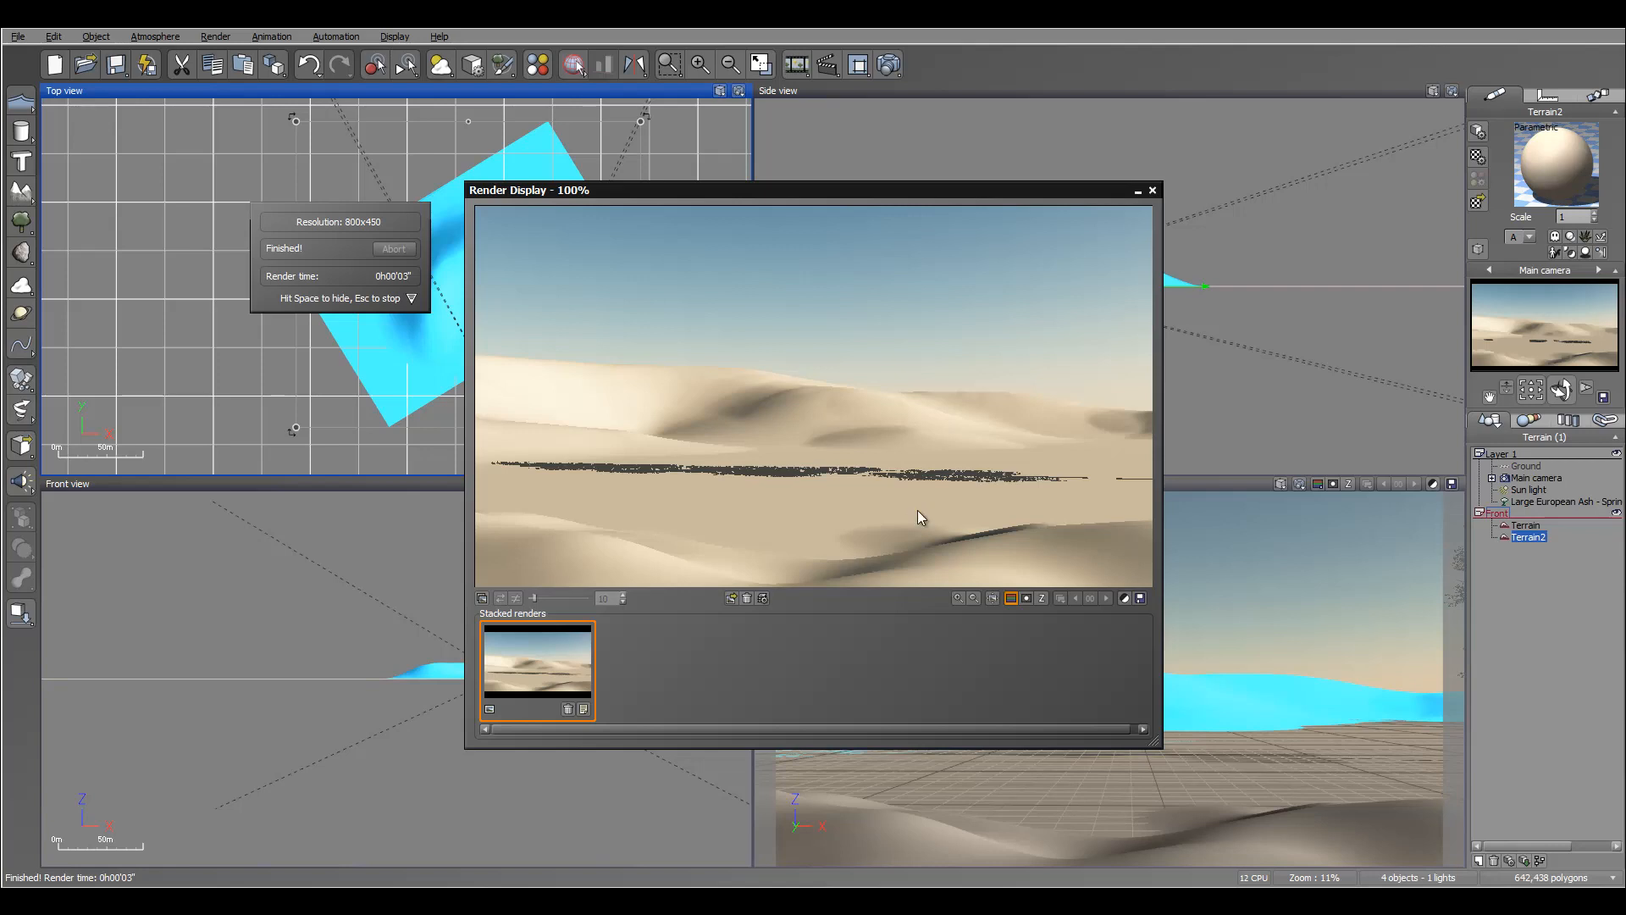
Bring up the context actions for the second terrain after dismissing the test render.
right_click(488, 394)
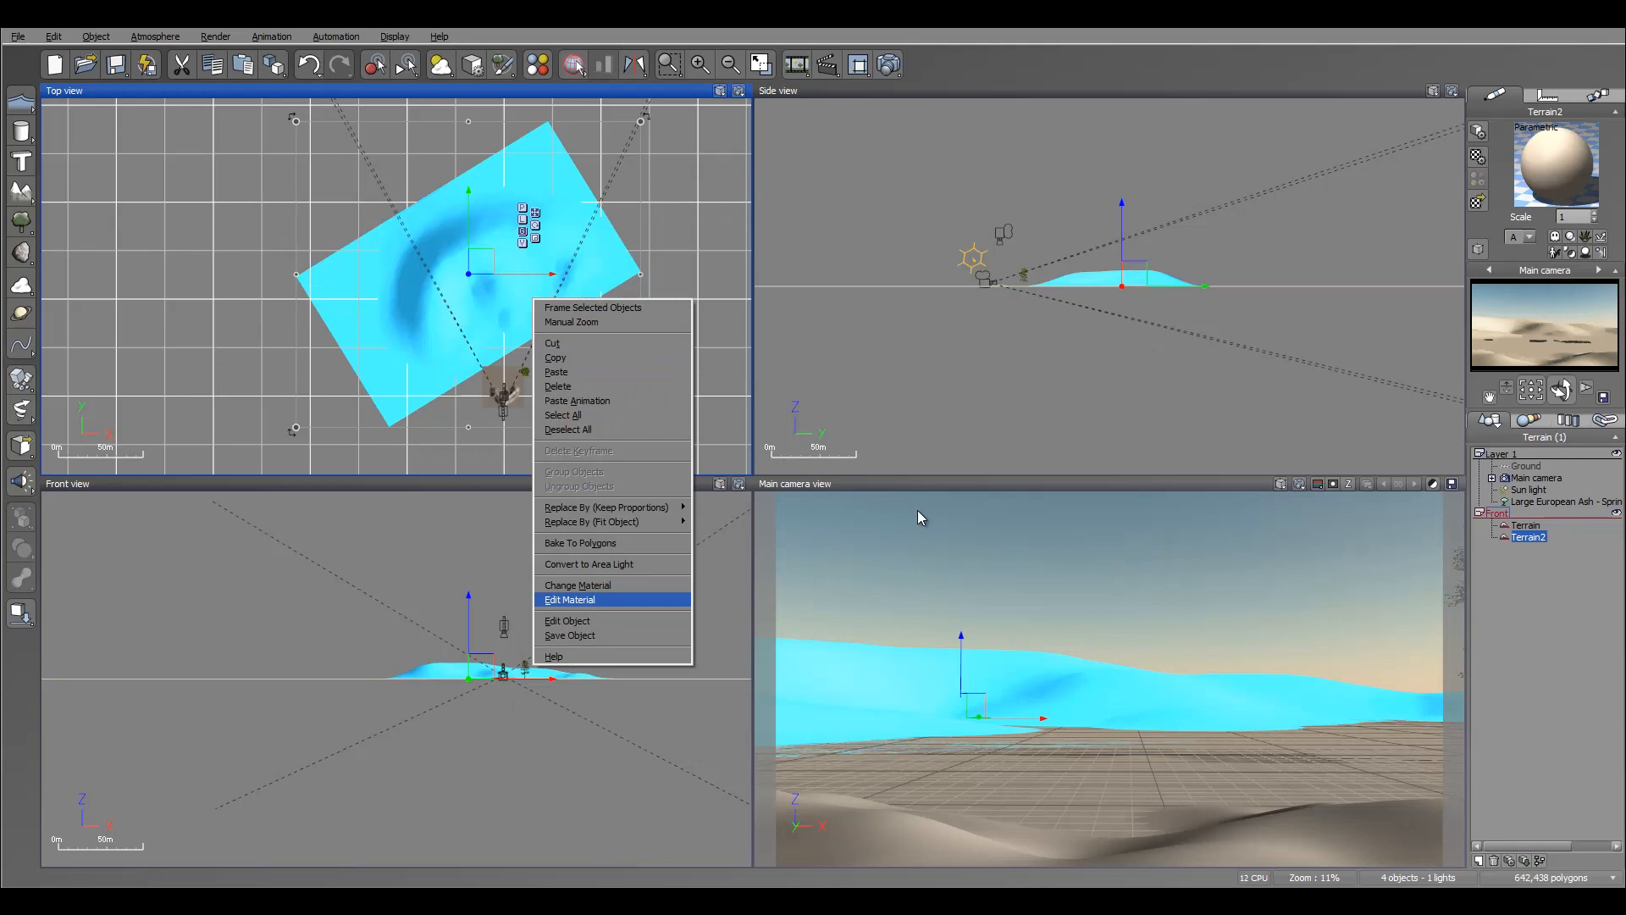
Reopen the second terrain, raise its left end and crest, and apply the edits.
left_click(568, 620)
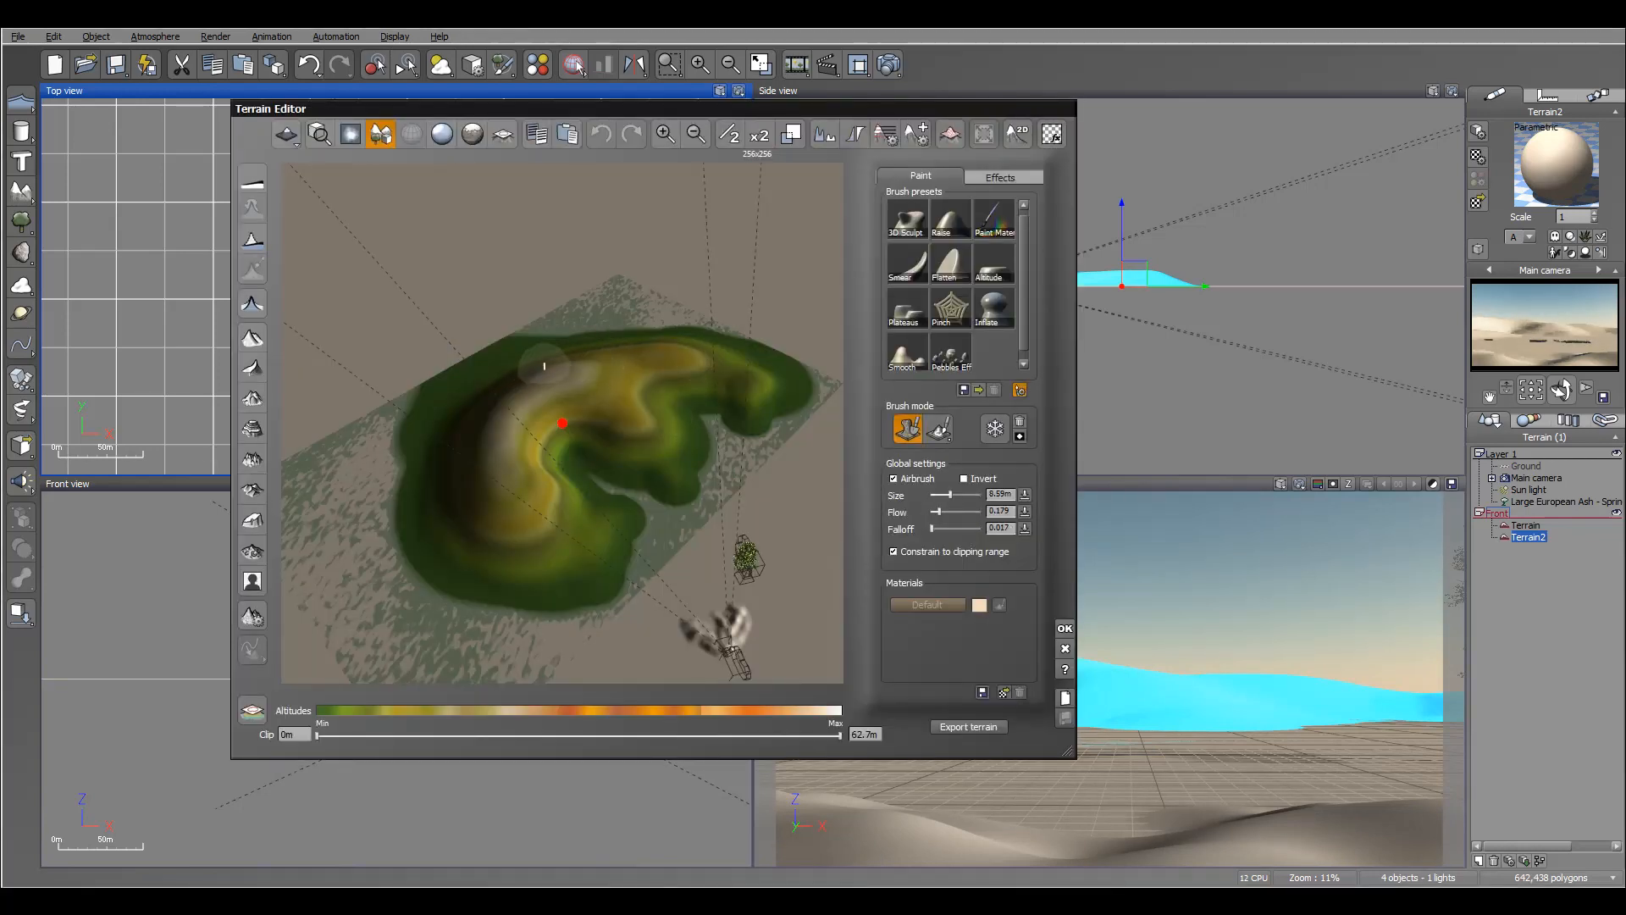
left_click_drag(544, 366, 498, 442)
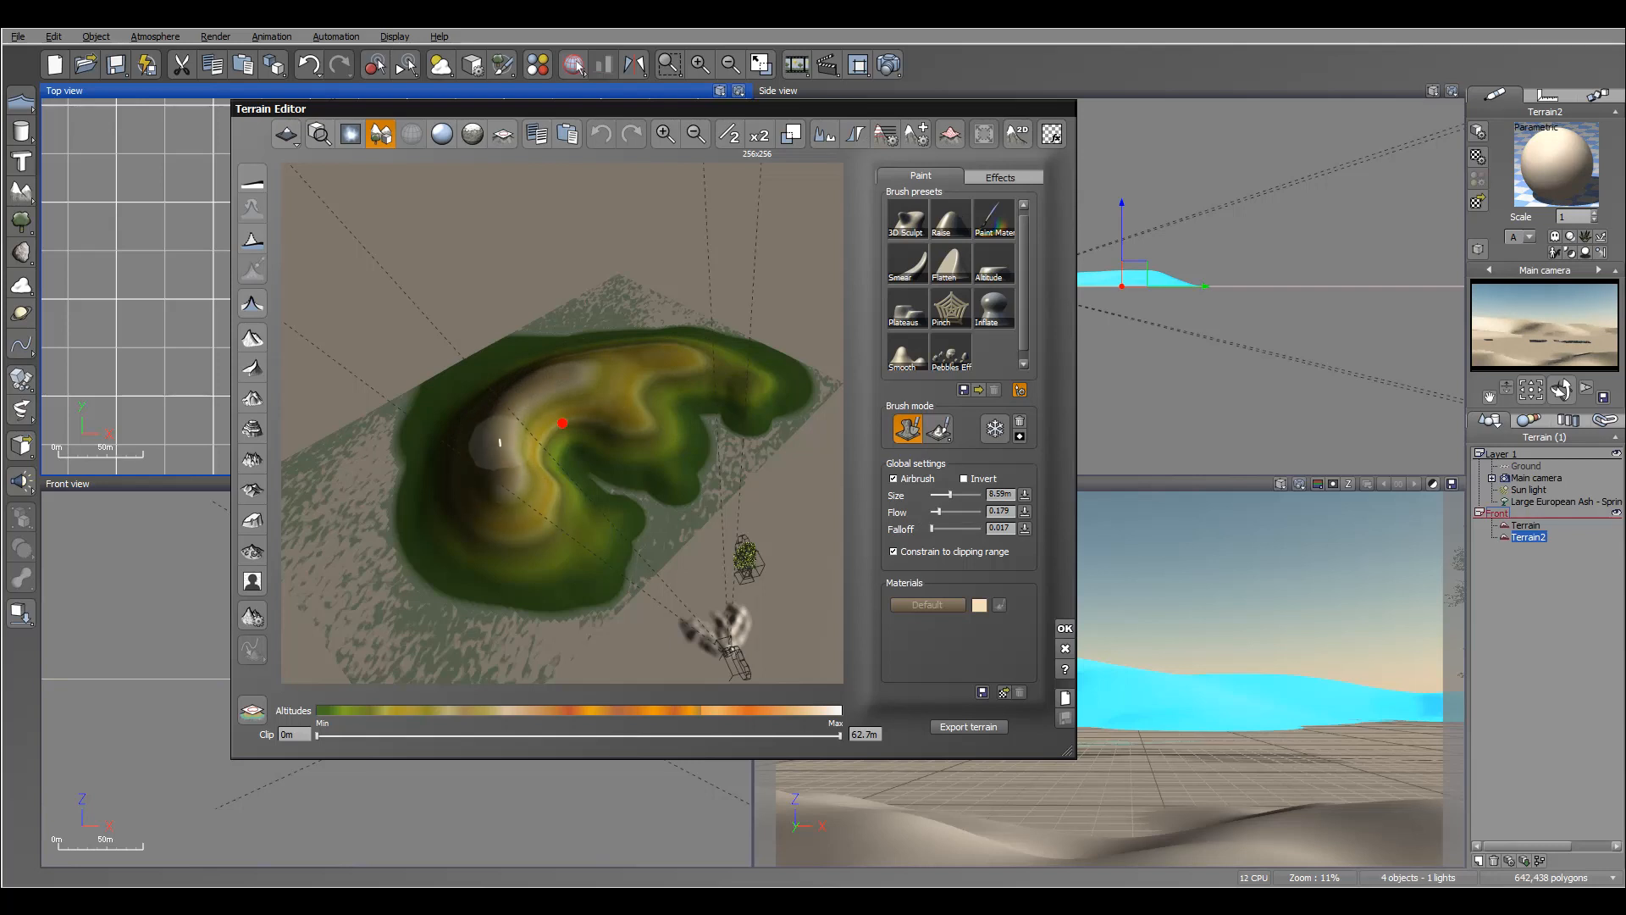
left_click_drag(498, 440, 597, 363)
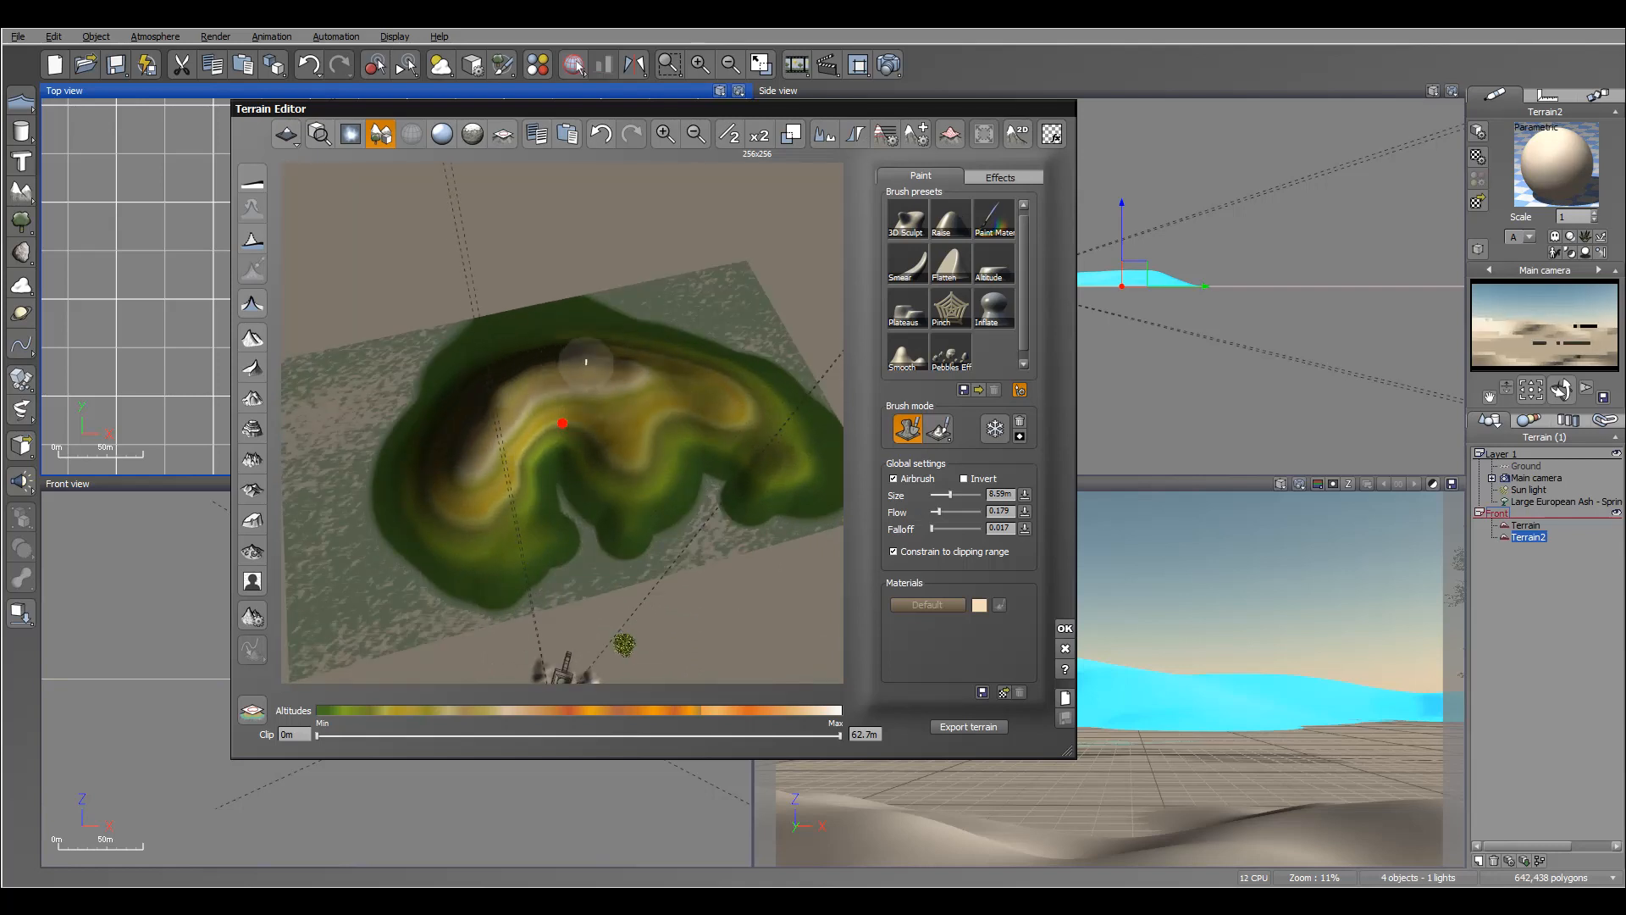
left_click_drag(586, 363, 480, 418)
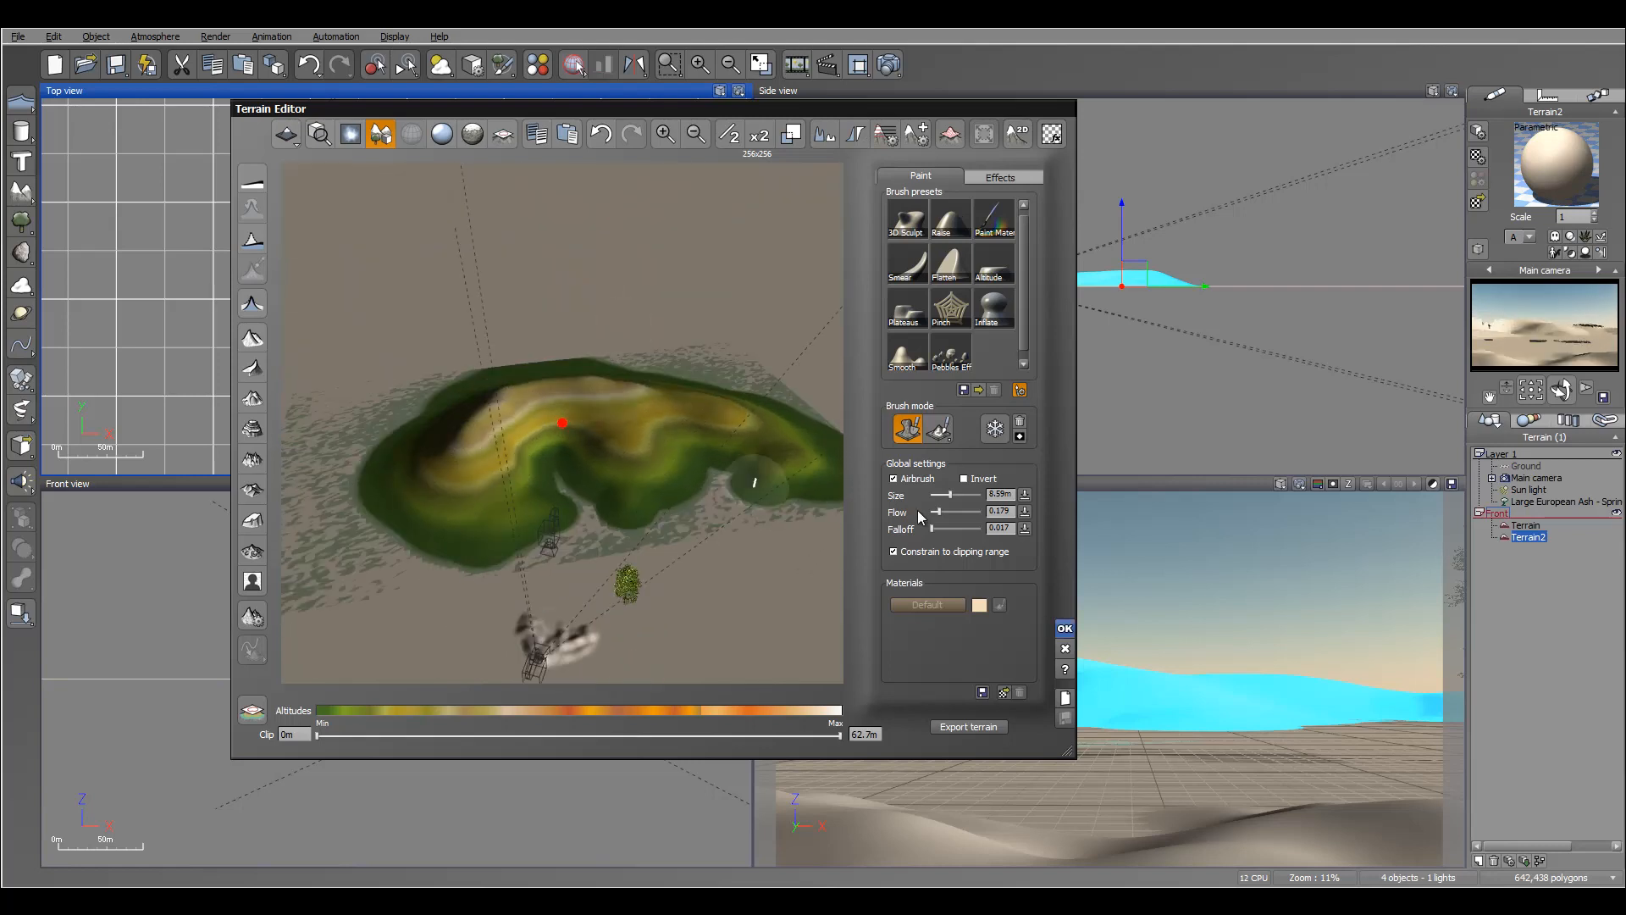
left_click(1064, 627)
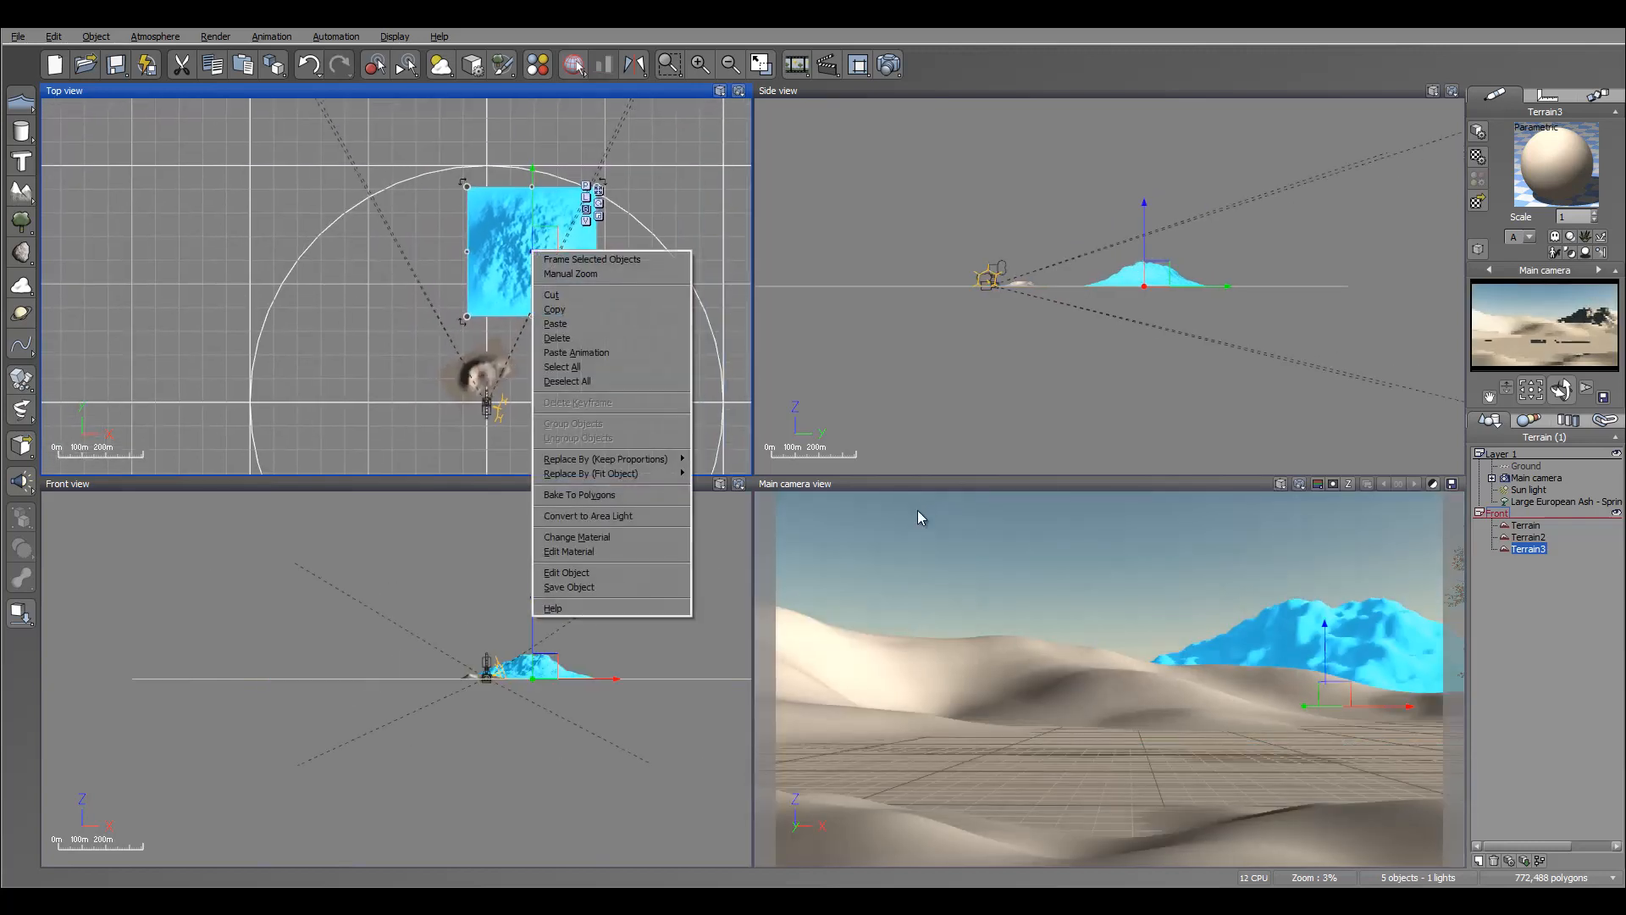
Open the mountain terrain in the editor, check it, and apply without changes.
left_click(566, 571)
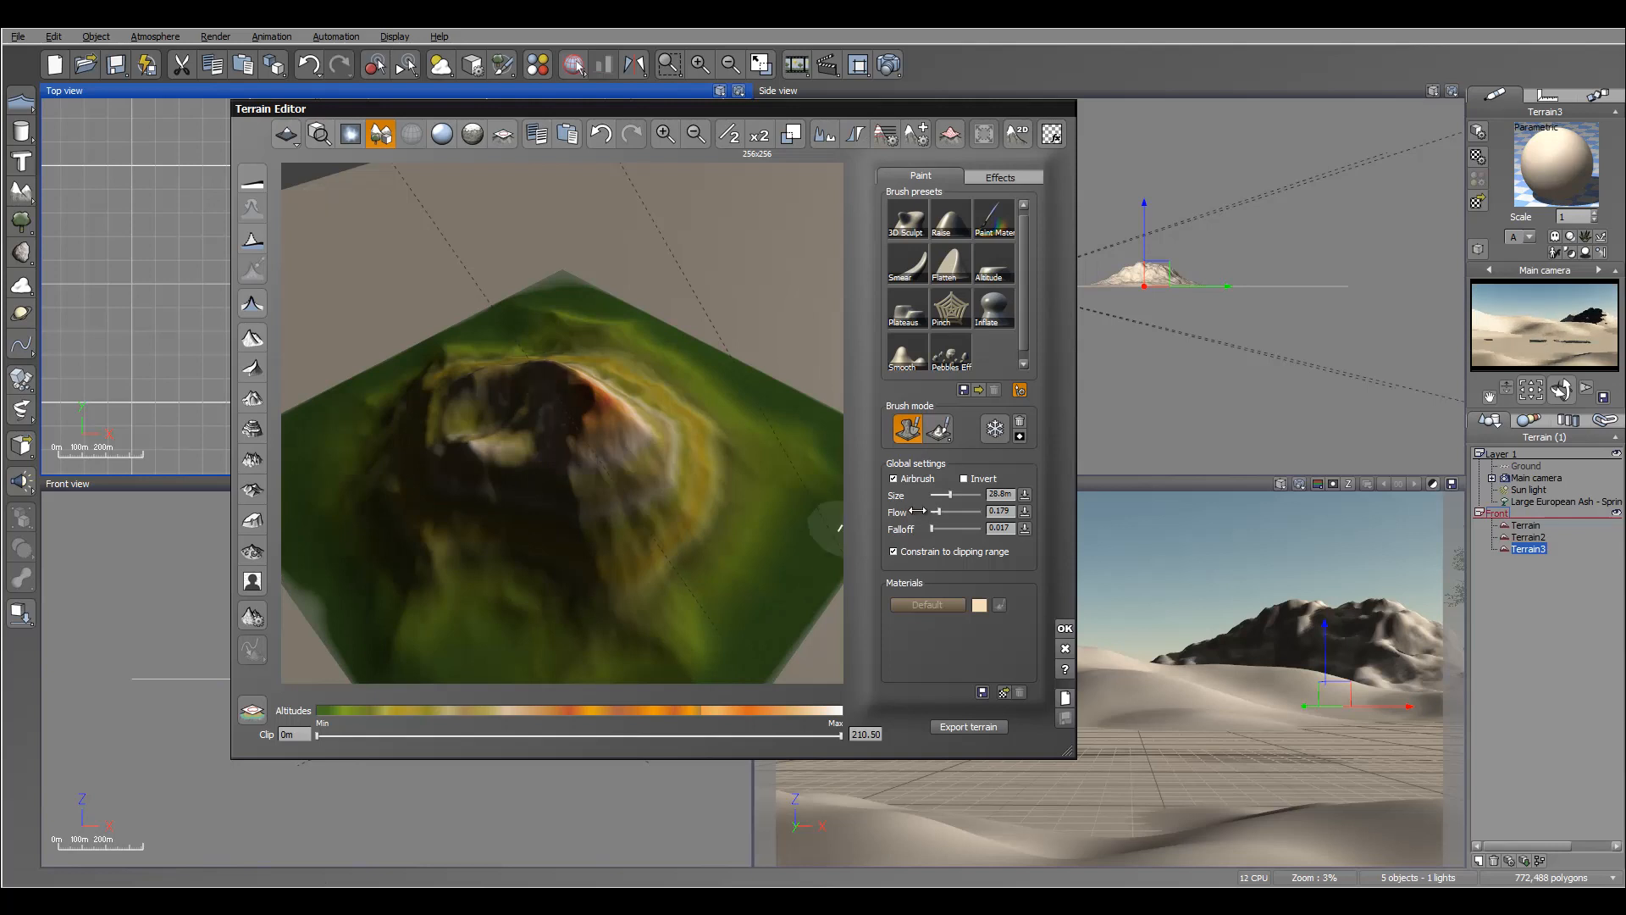
left_click(1064, 628)
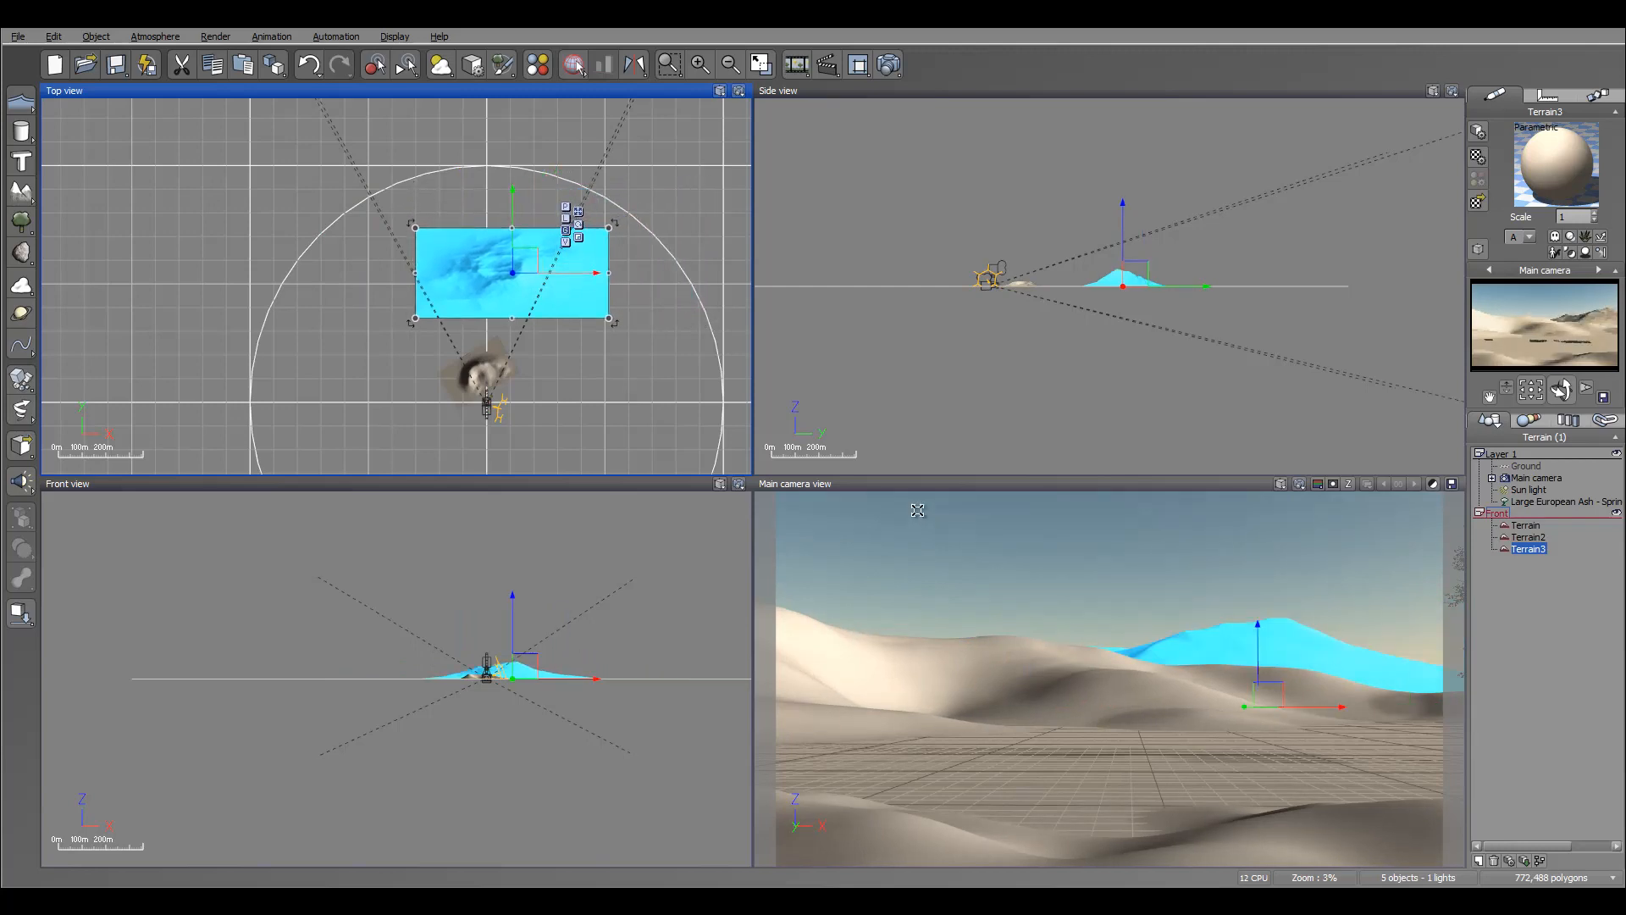
Rotate the mountain terrain diagonally in the Top view.
left_click_drag(514, 271, 532, 290)
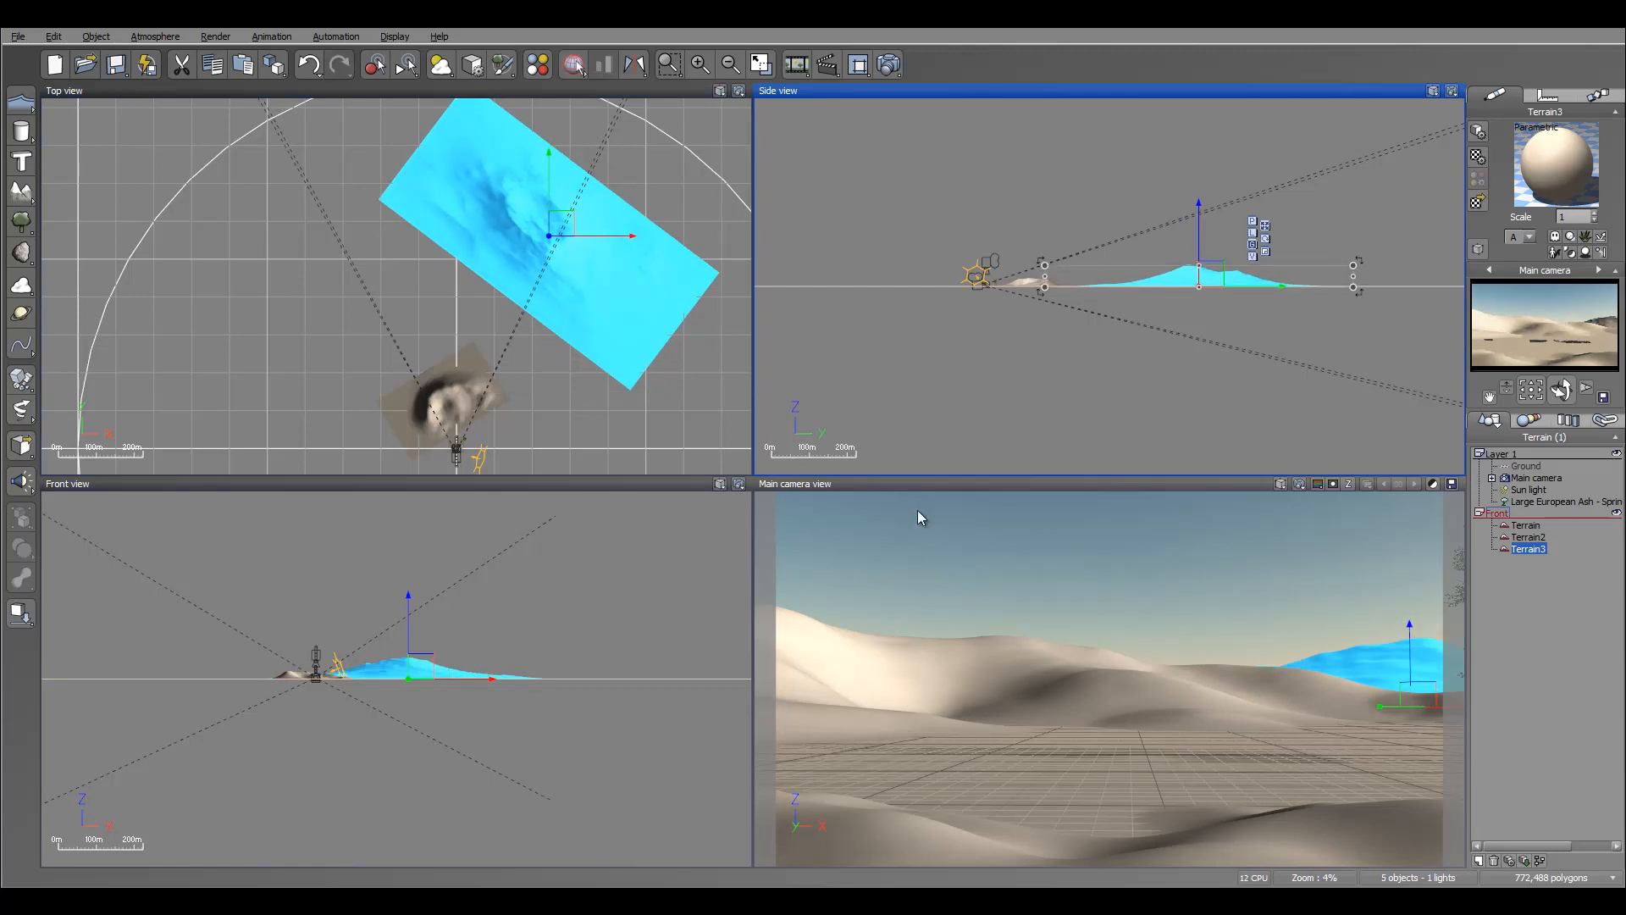
mouse_move(916, 510)
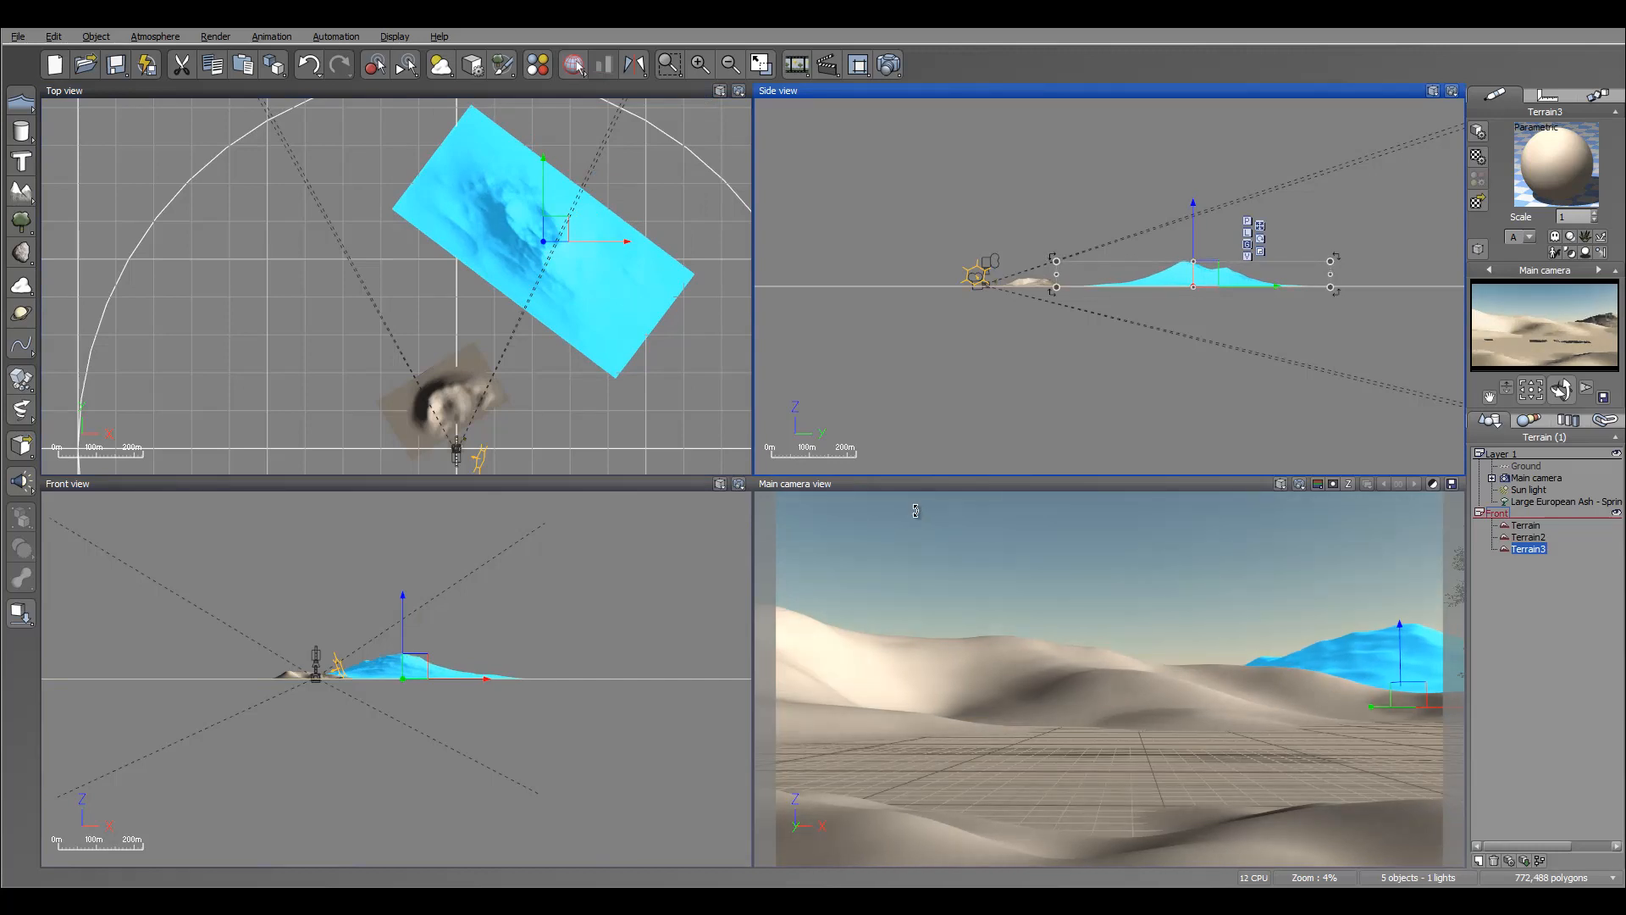
mouse_move(921, 519)
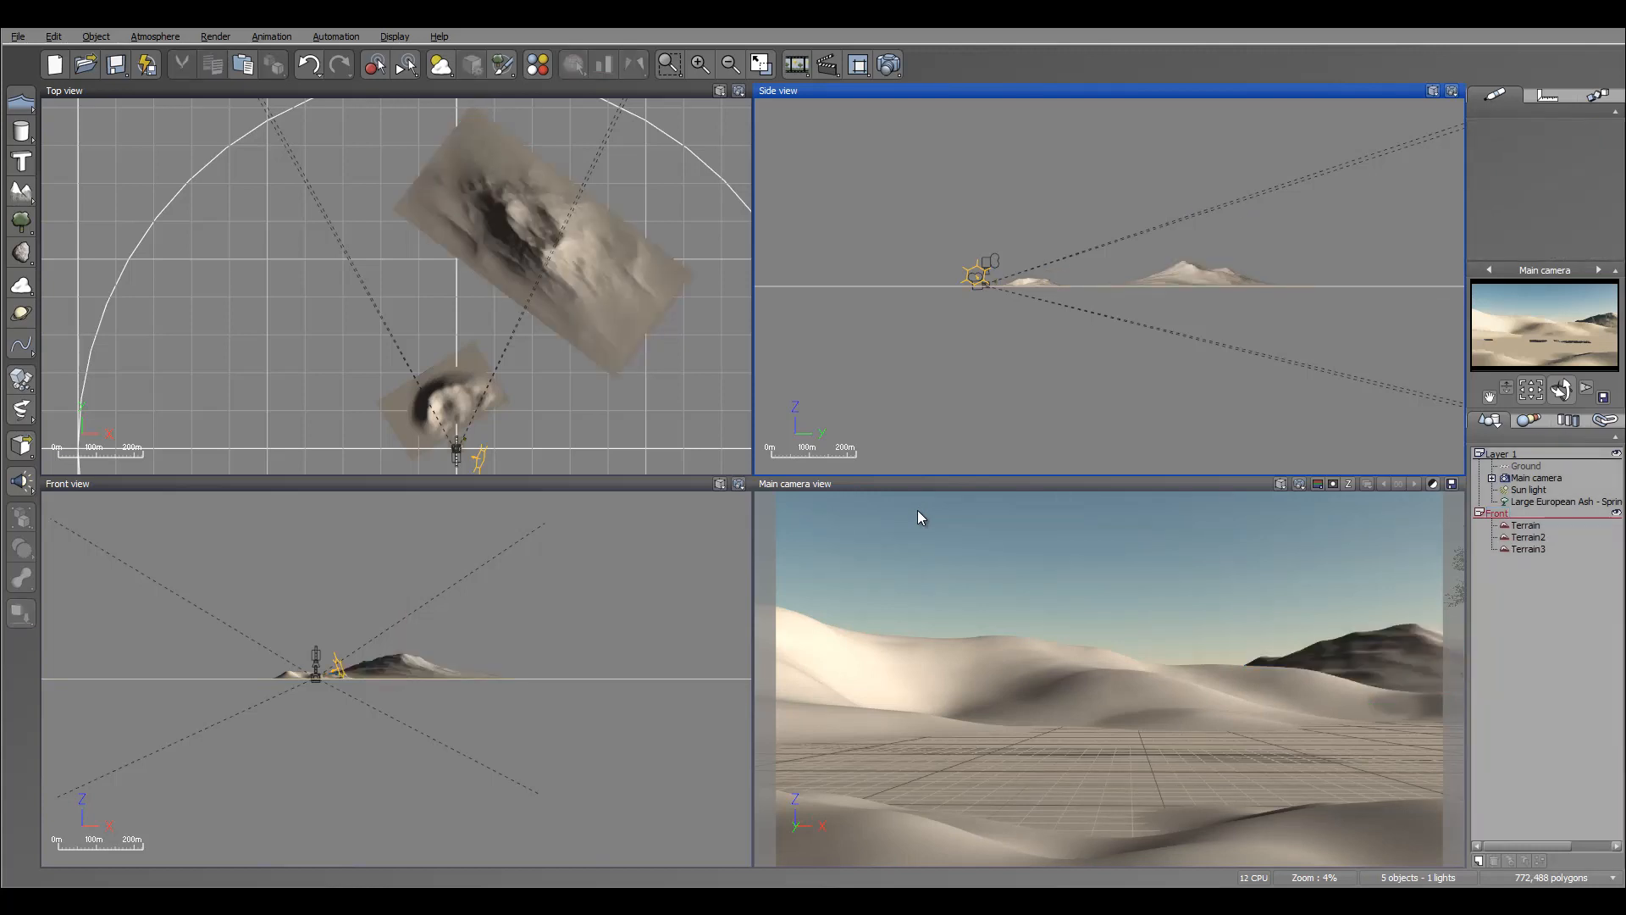
mouse_move(916, 517)
type("Middle")
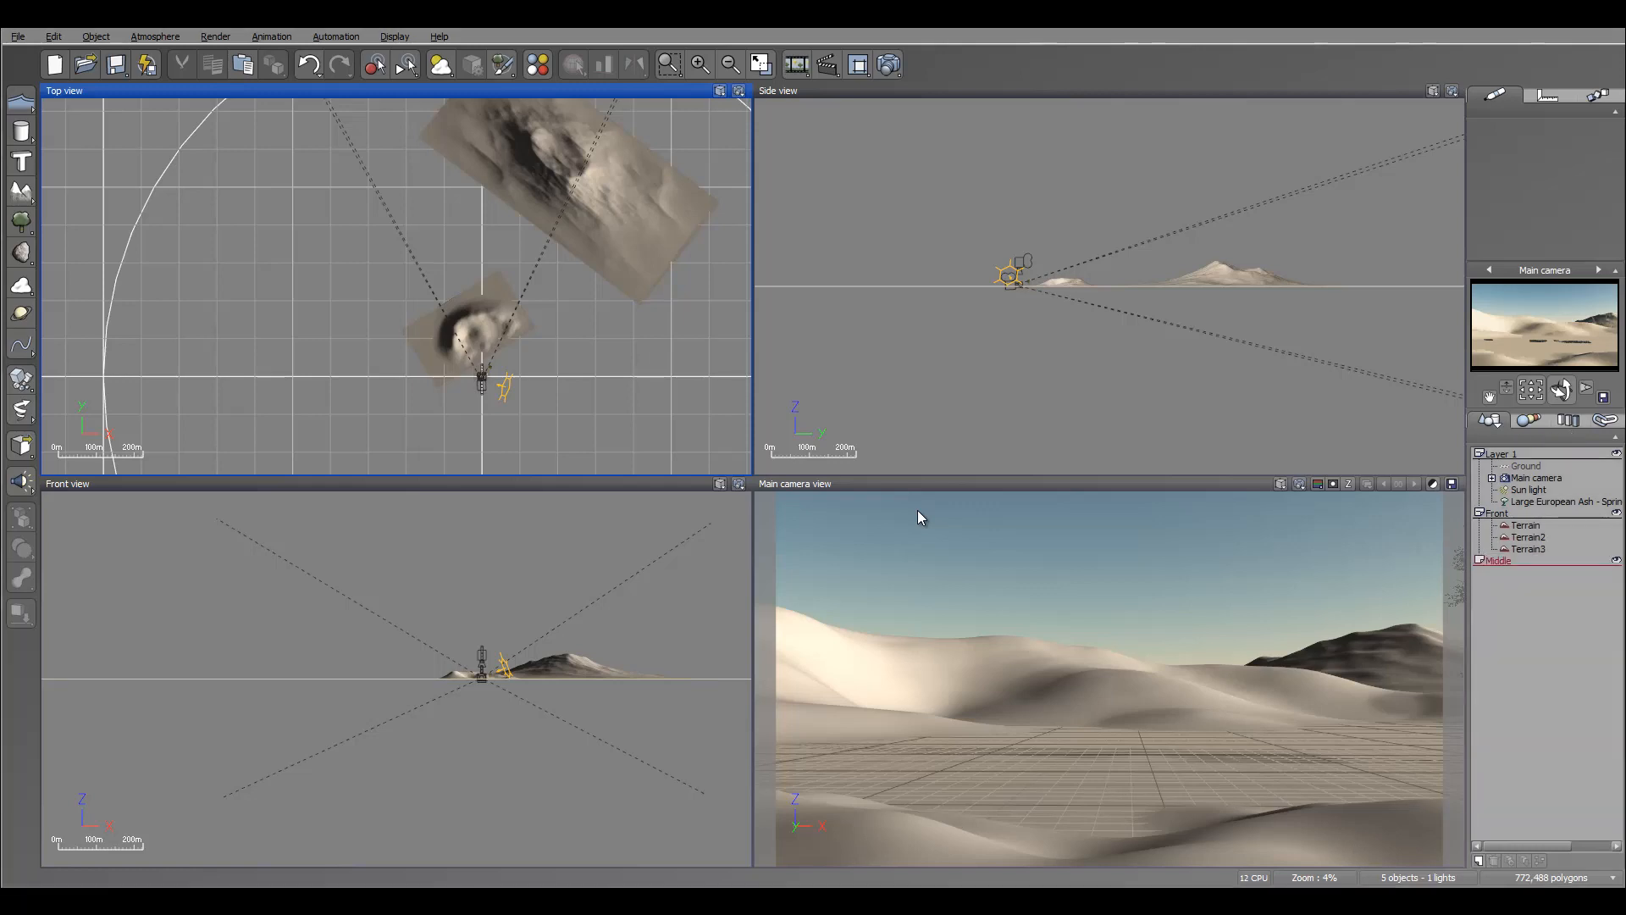
Select Terrain2 in the World Browser to place it in the new Middle layer.
left_click(1527, 537)
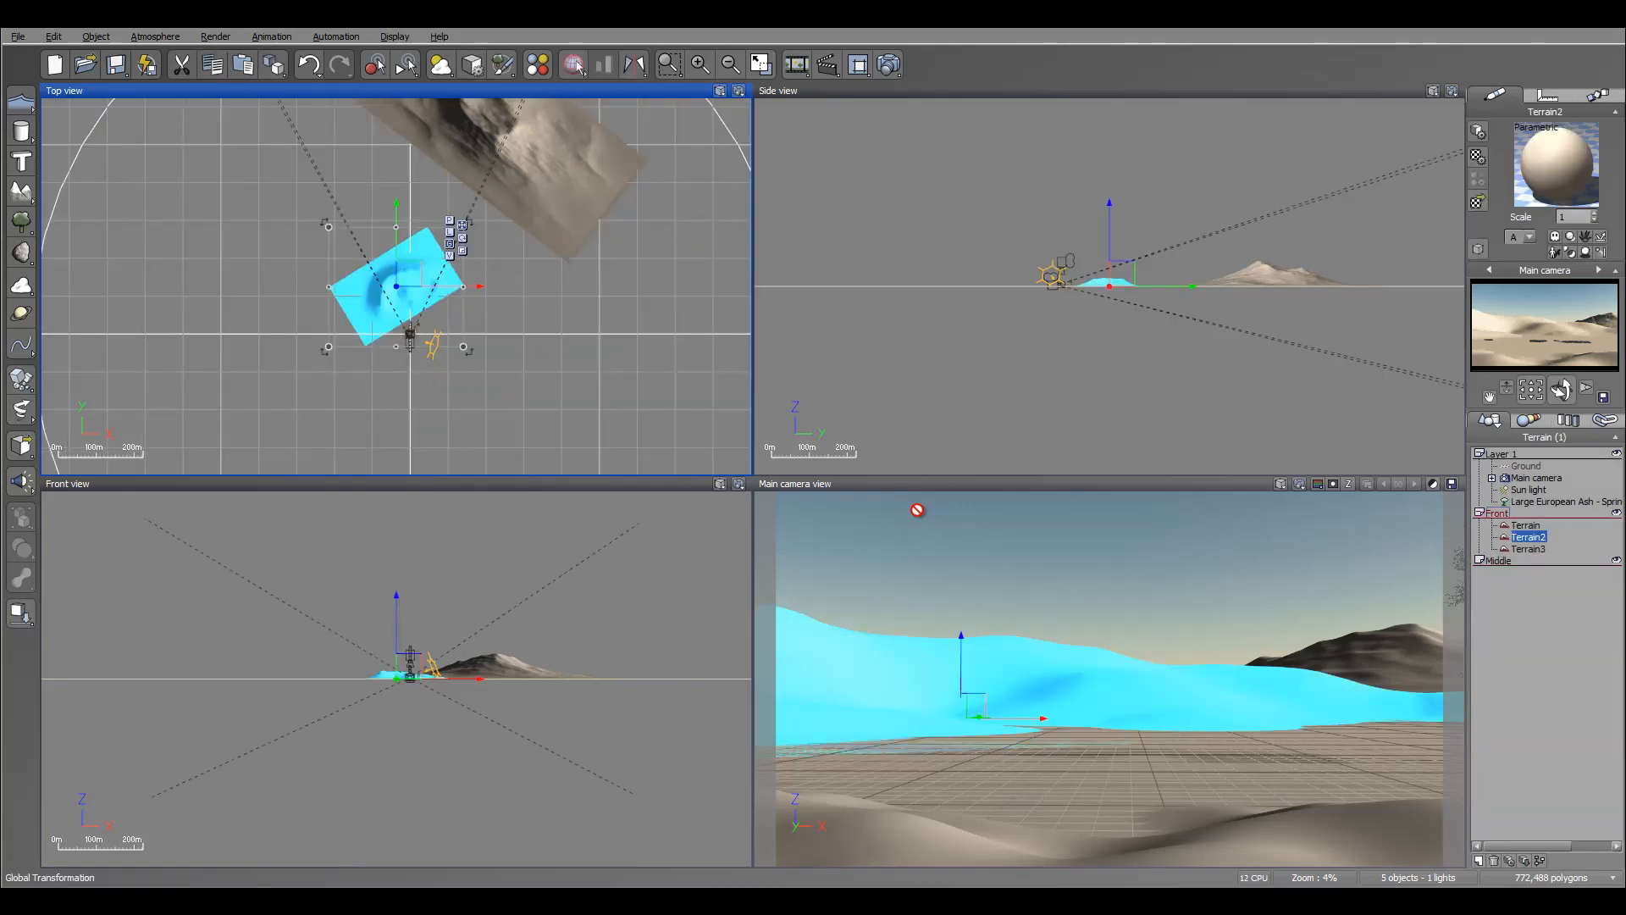